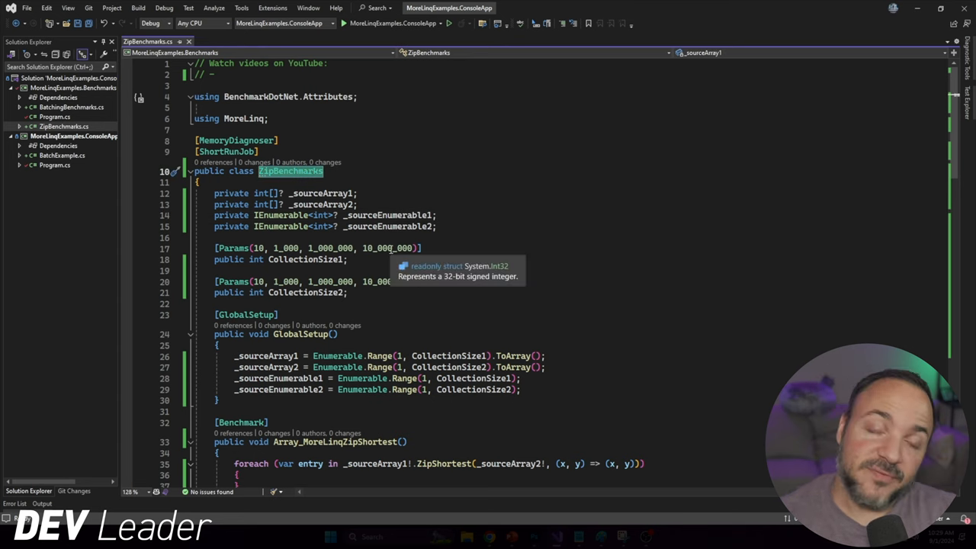
mouse_move(451, 198)
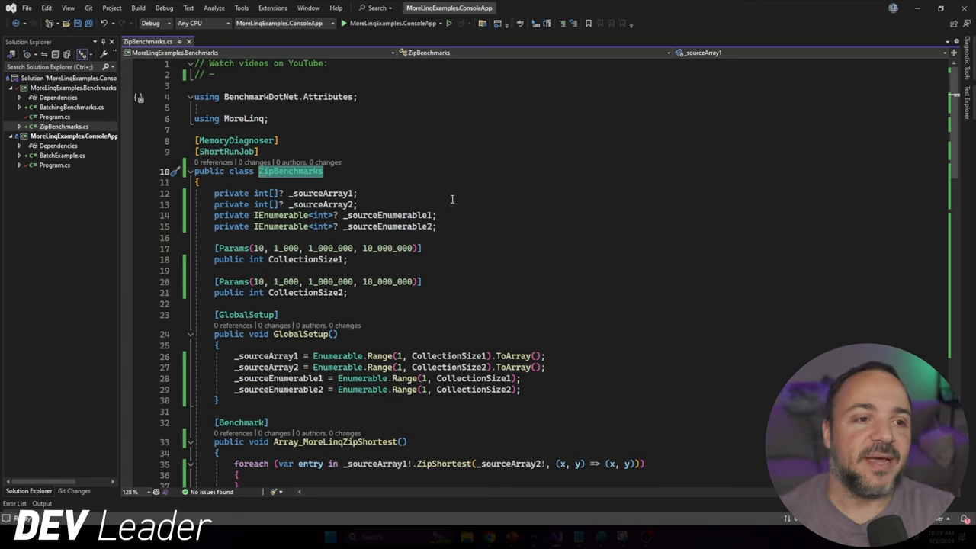
Browse the Dometrain C# course bundle page in Edge, scrolling through its contents
left_click(412, 192)
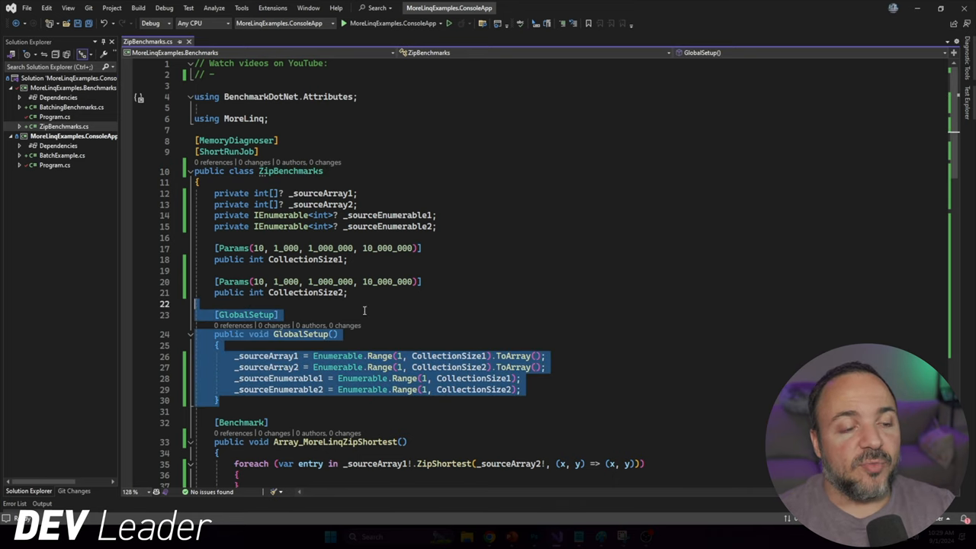
left_click(435, 347)
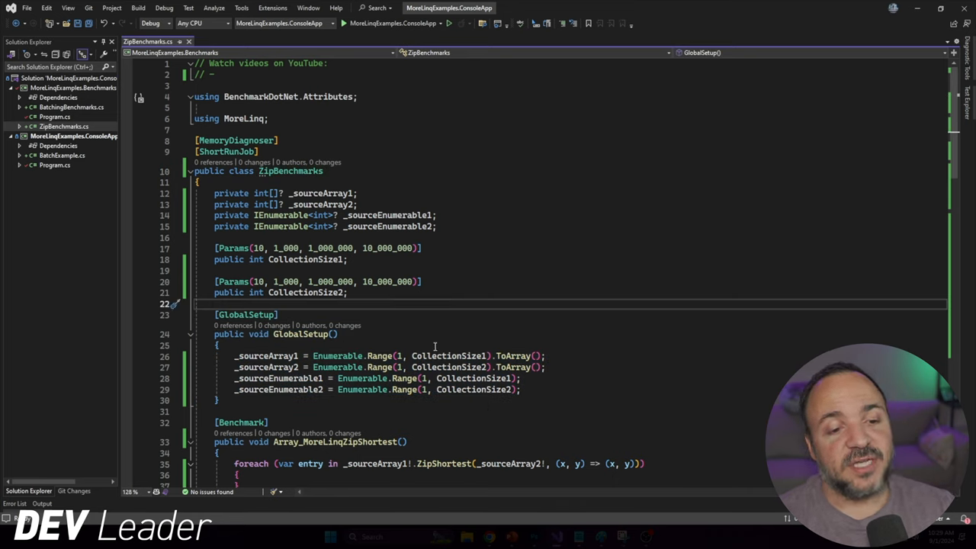
mouse_move(563, 372)
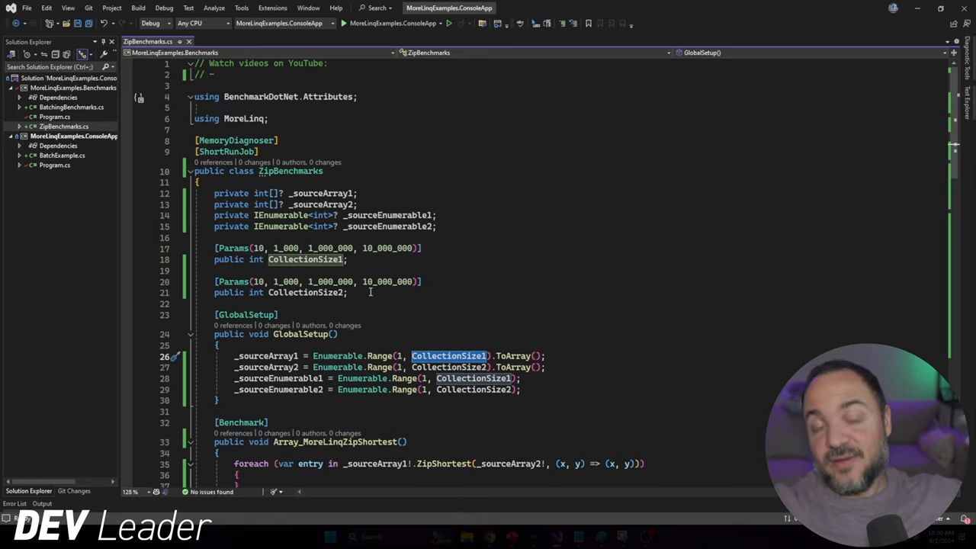
mouse_move(479, 295)
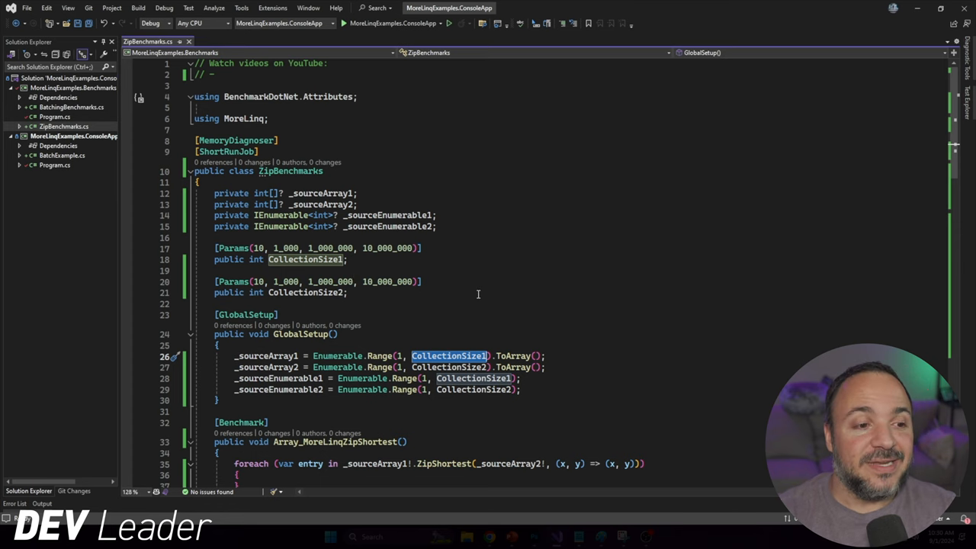
scroll("down", 3)
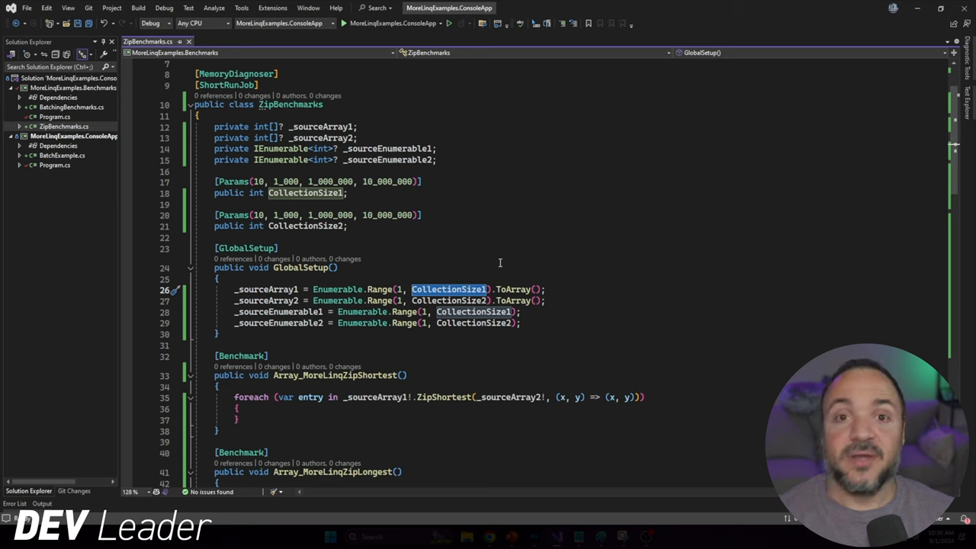
scroll("down", 3)
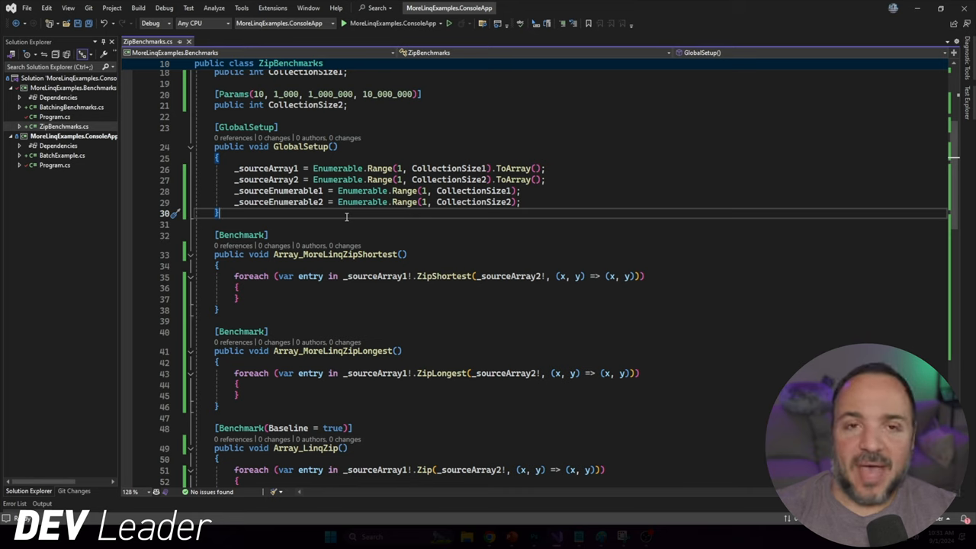
mouse_move(336, 223)
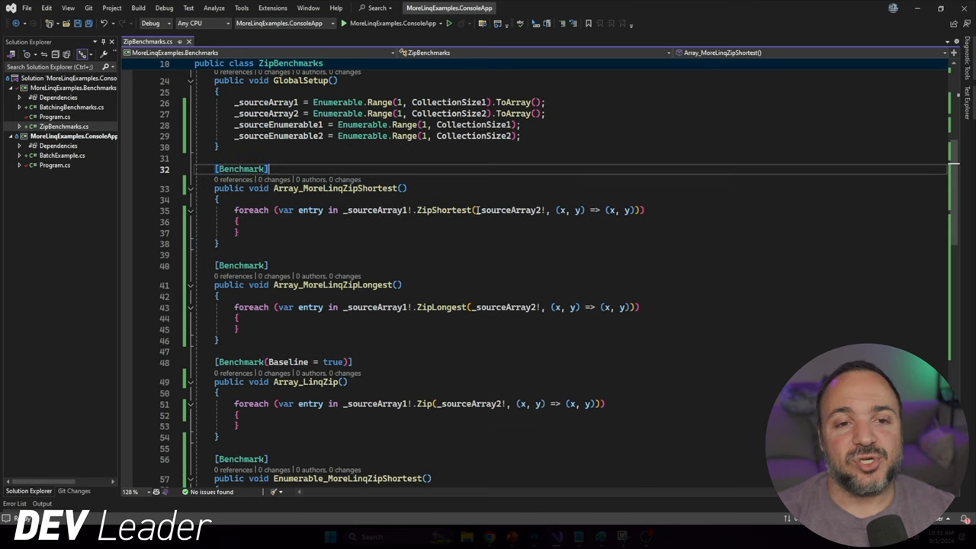
Return to the ZipBenchmarks code and highlight every use of _sourceArray2
double_click(445, 211)
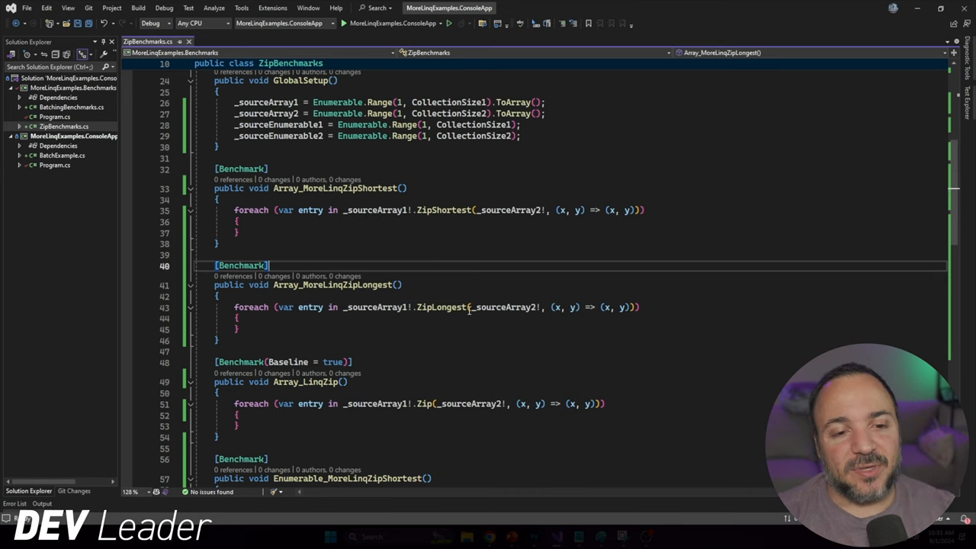
double_click(503, 306)
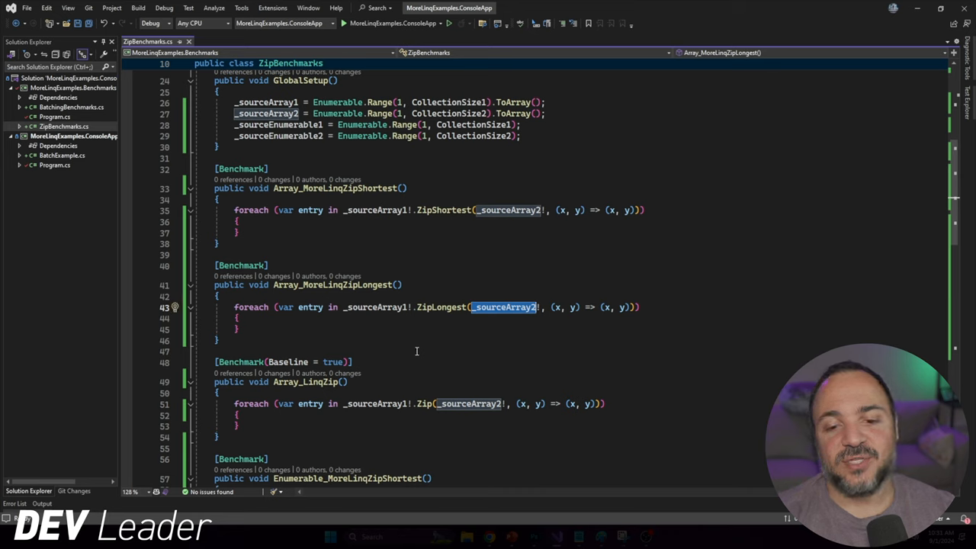
mouse_move(623, 345)
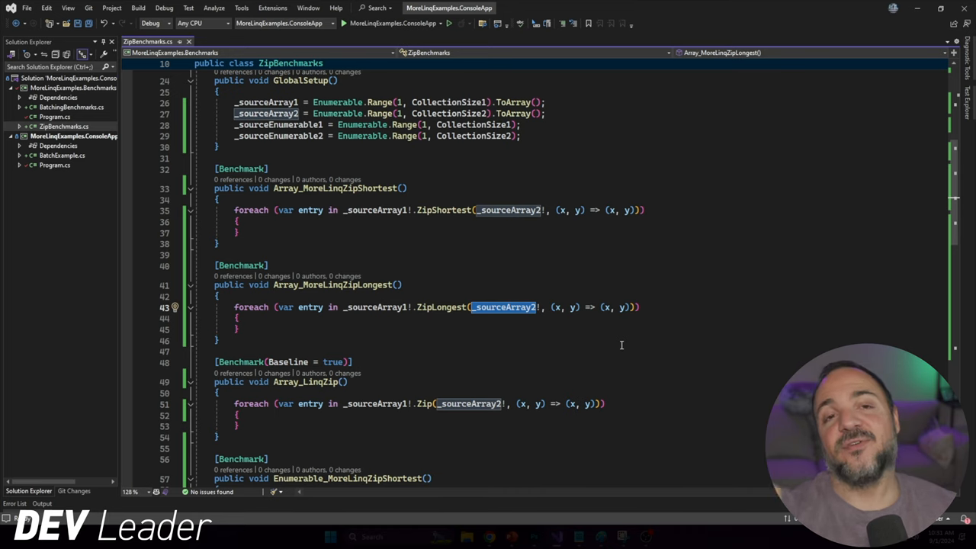
mouse_move(598, 316)
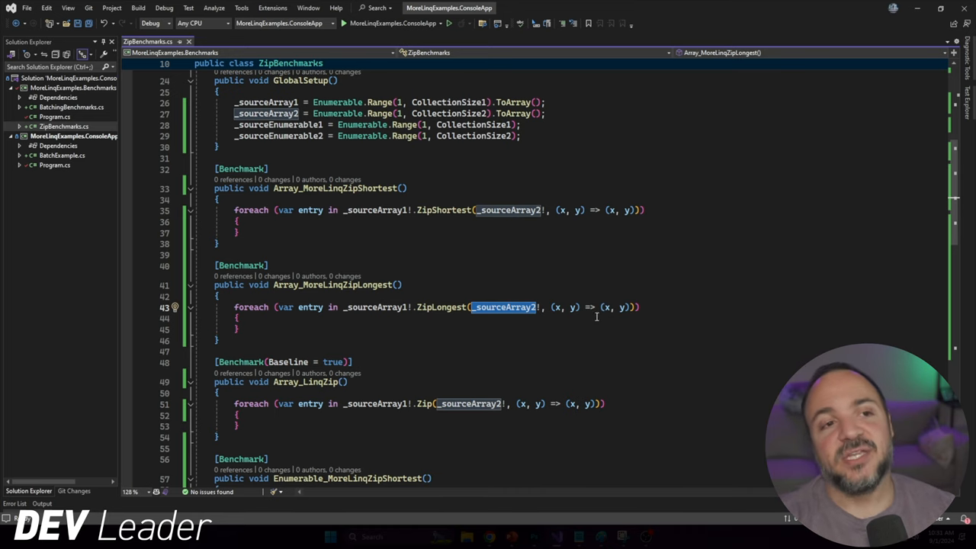
scroll("up", 3)
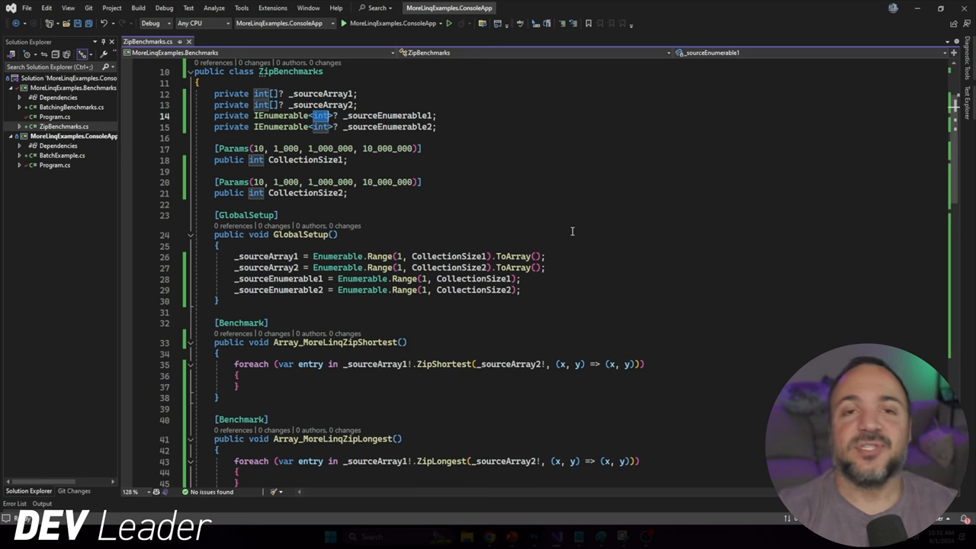
scroll("down", 3)
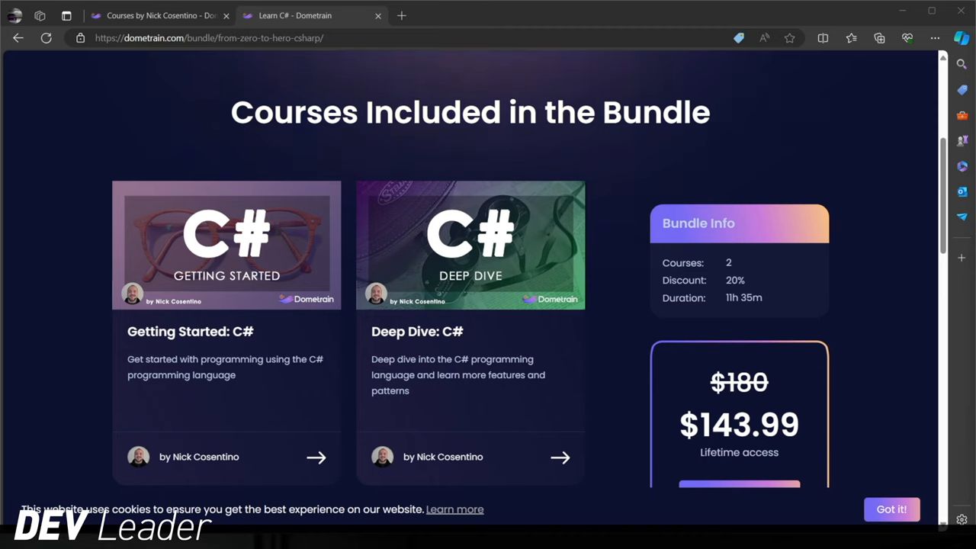
mouse_move(531, 166)
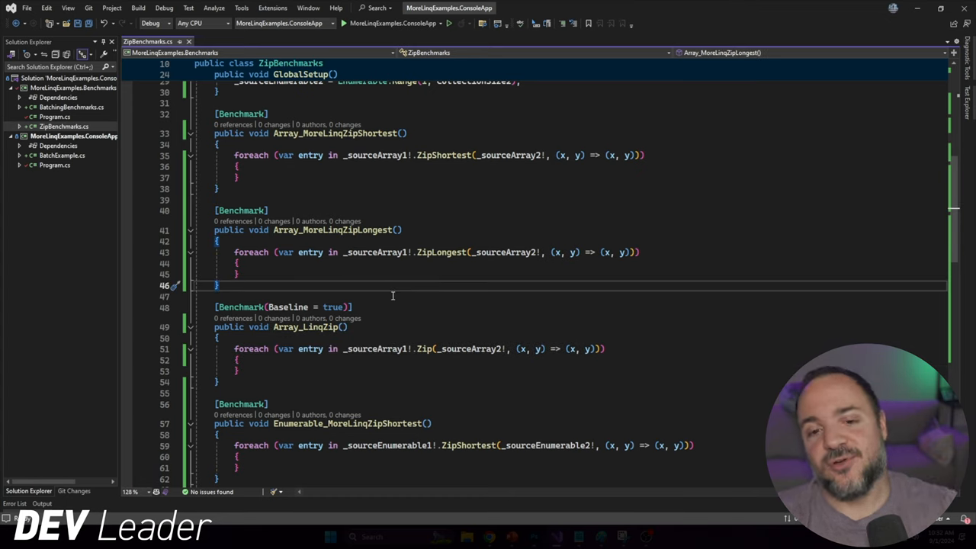
scroll("down", 3)
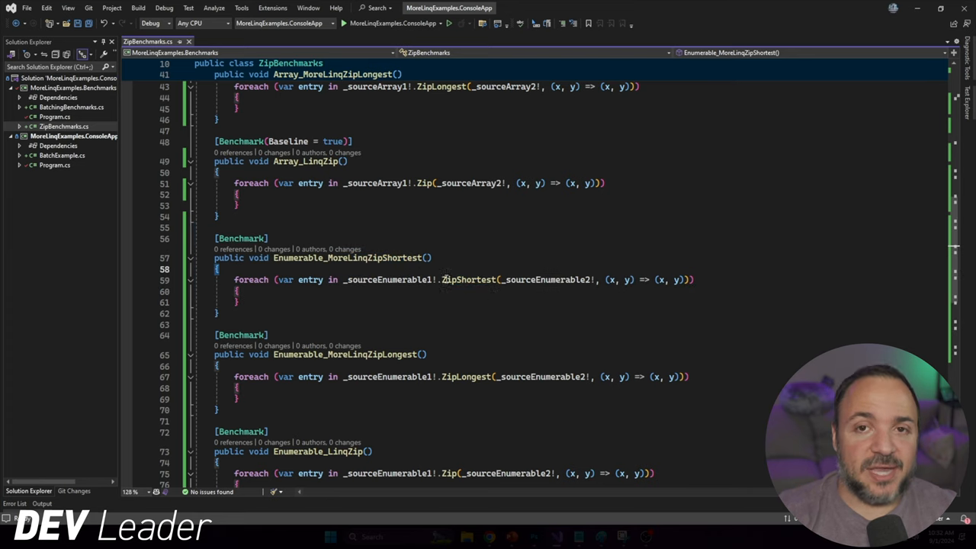
mouse_move(479, 311)
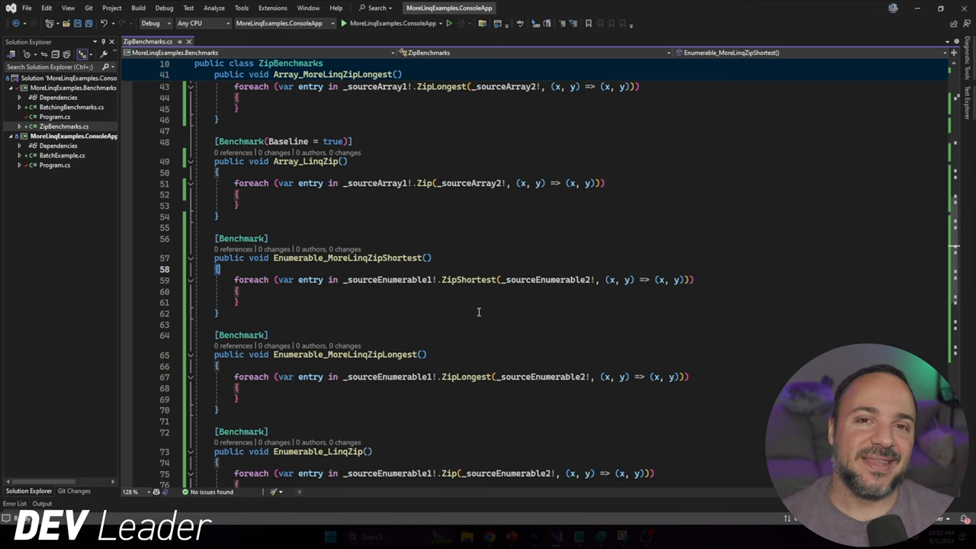
mouse_move(463, 305)
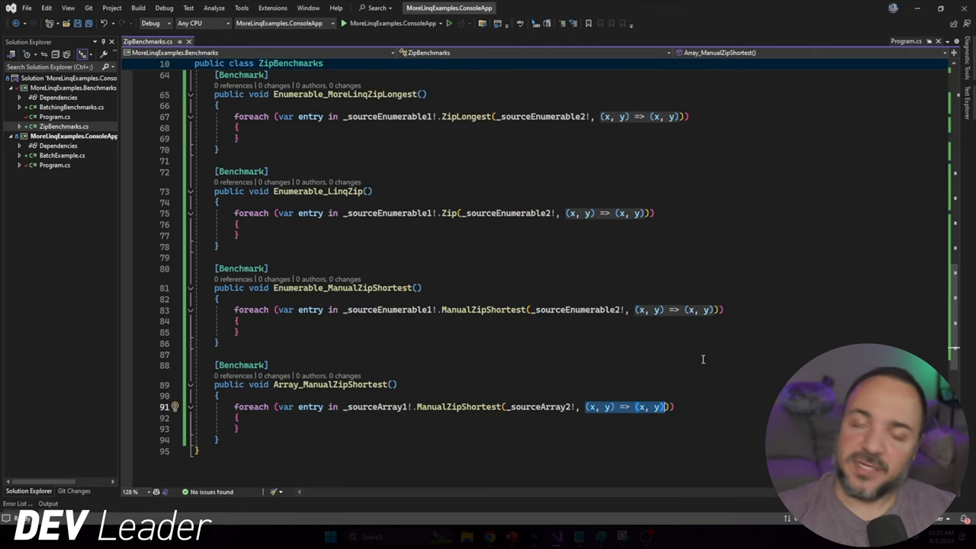
mouse_move(653, 274)
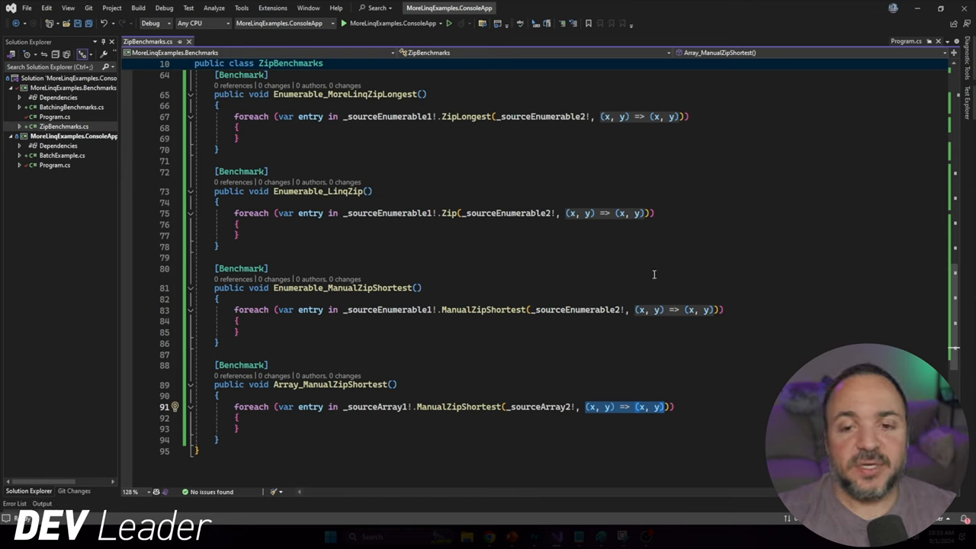
mouse_move(689, 390)
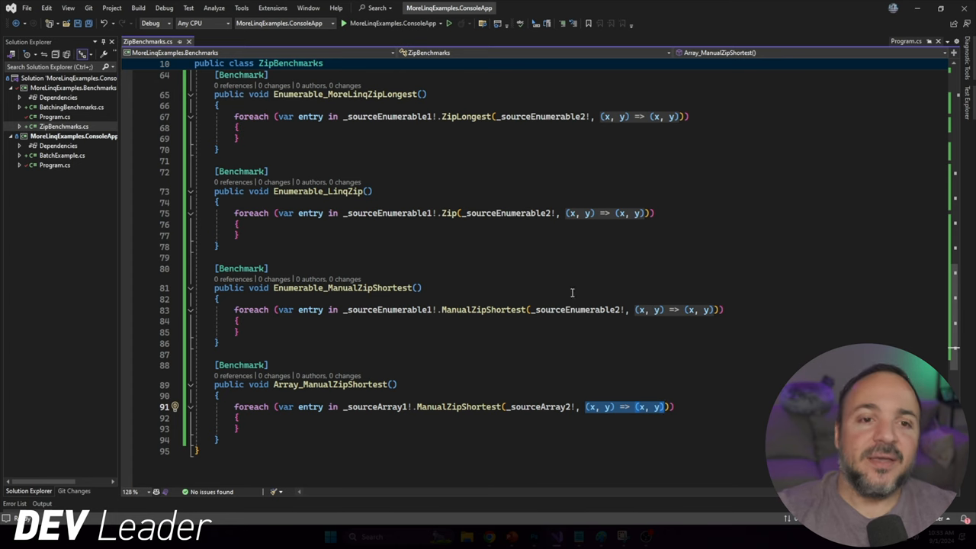
scroll("up", 3)
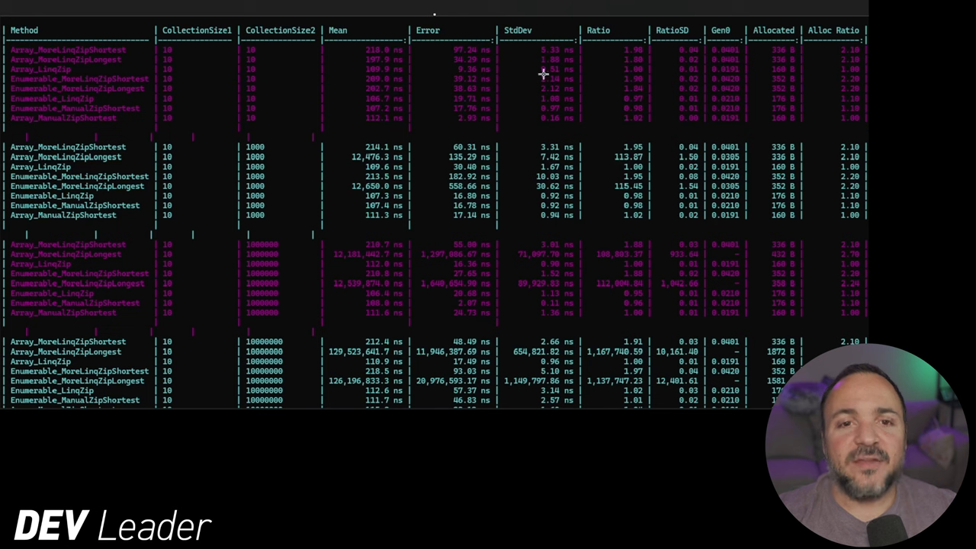
mouse_move(446, 58)
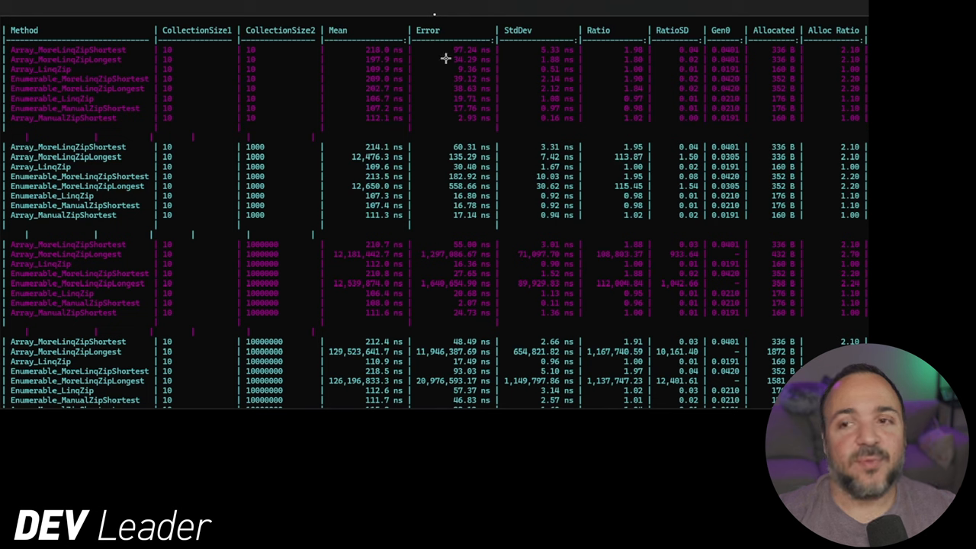
mouse_move(607, 49)
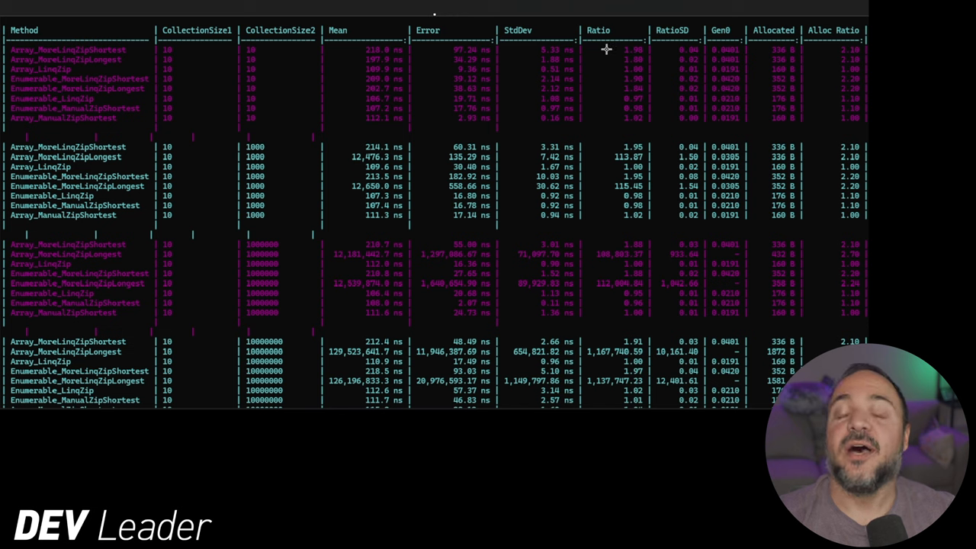
mouse_move(23, 49)
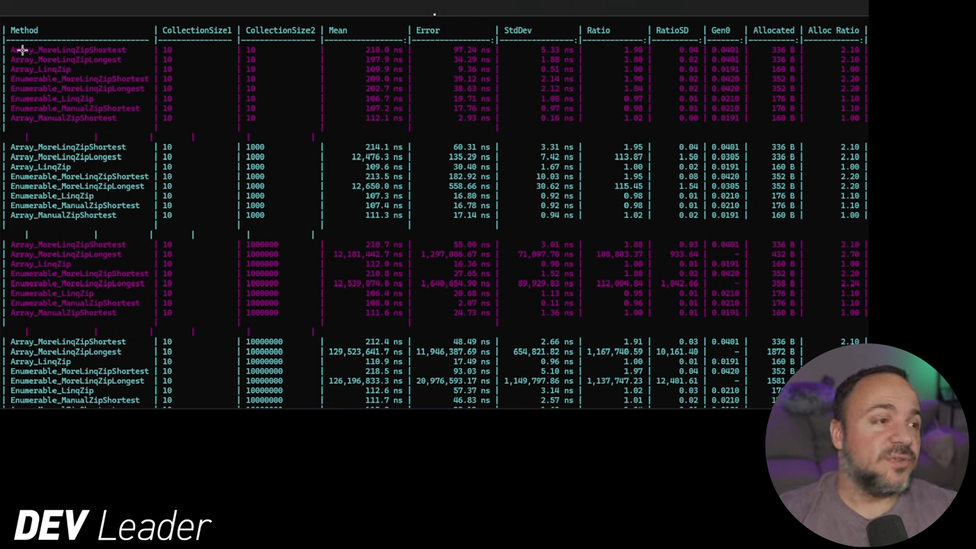
mouse_move(297, 67)
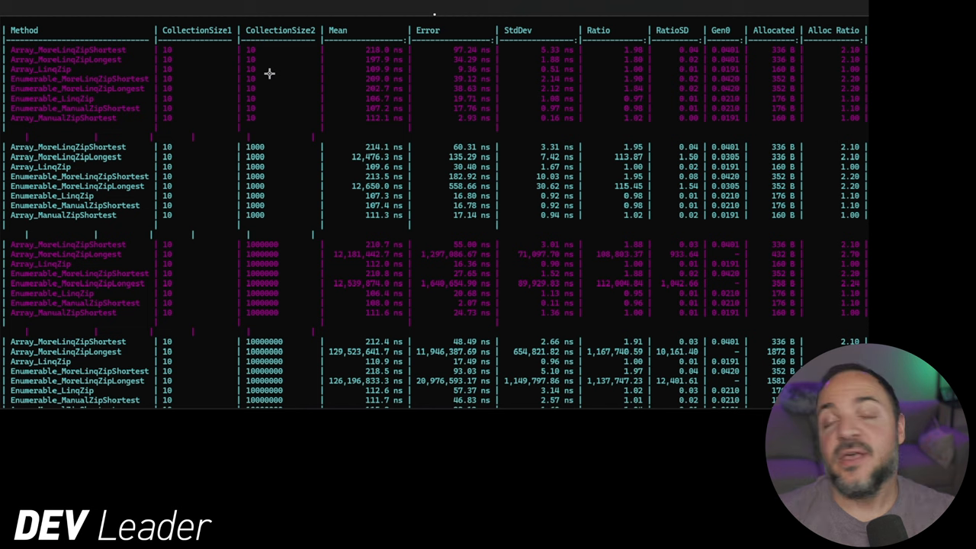
mouse_move(326, 119)
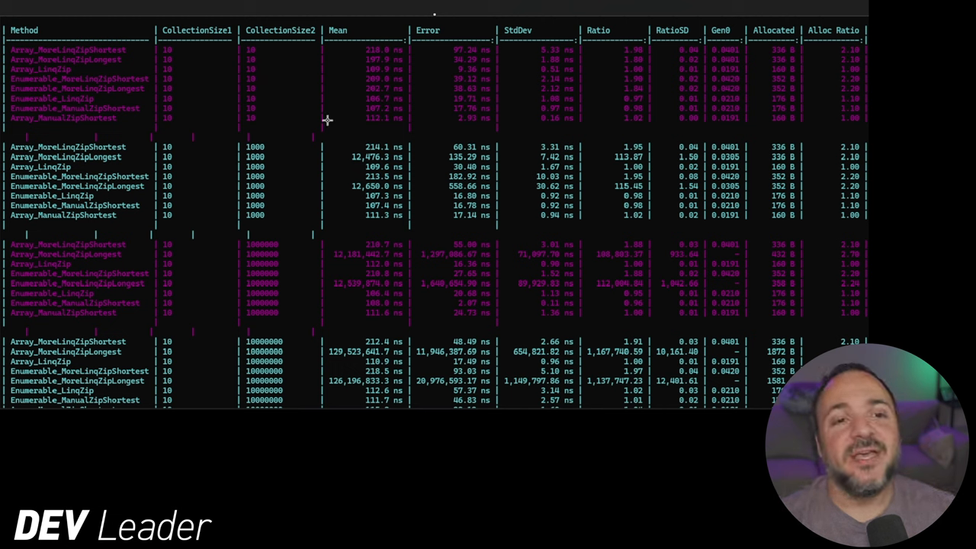
mouse_move(436, 93)
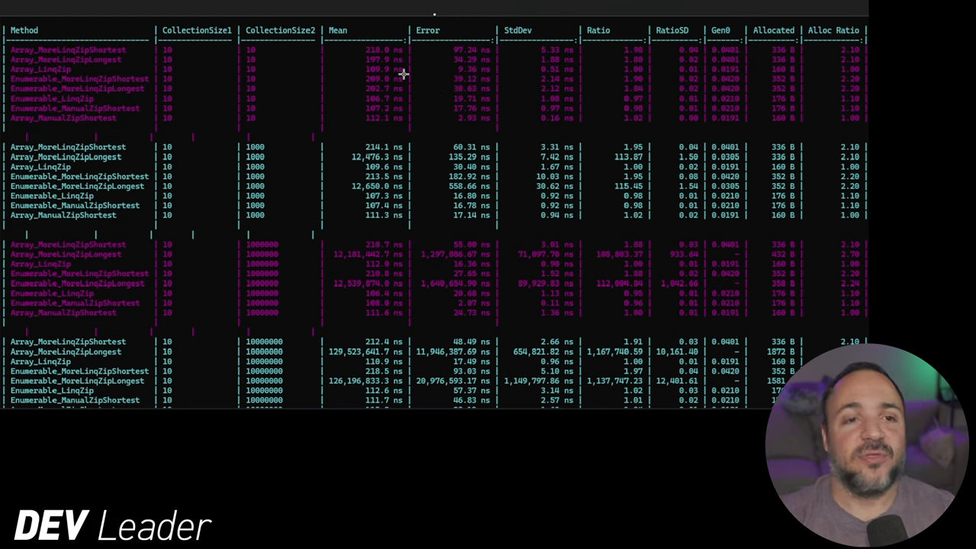
mouse_move(271, 61)
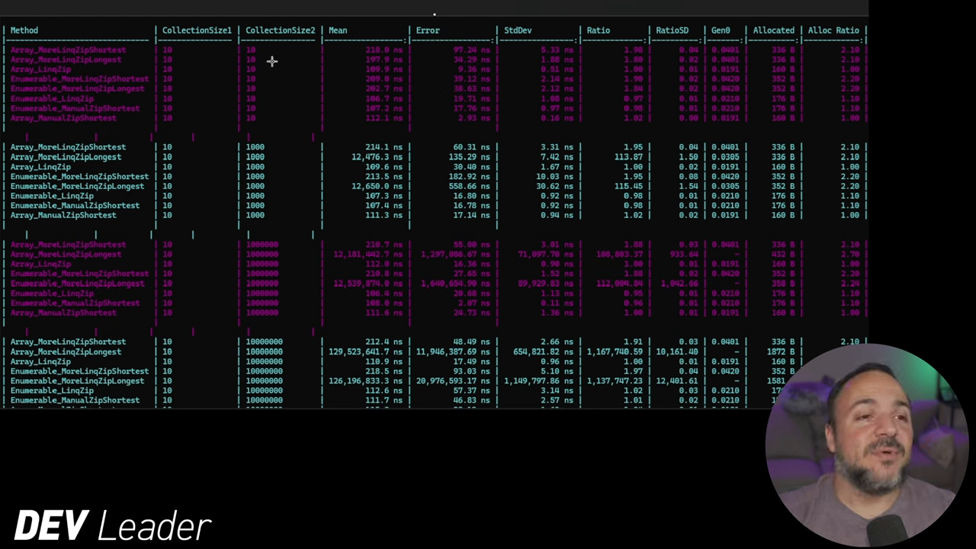
mouse_move(519, 70)
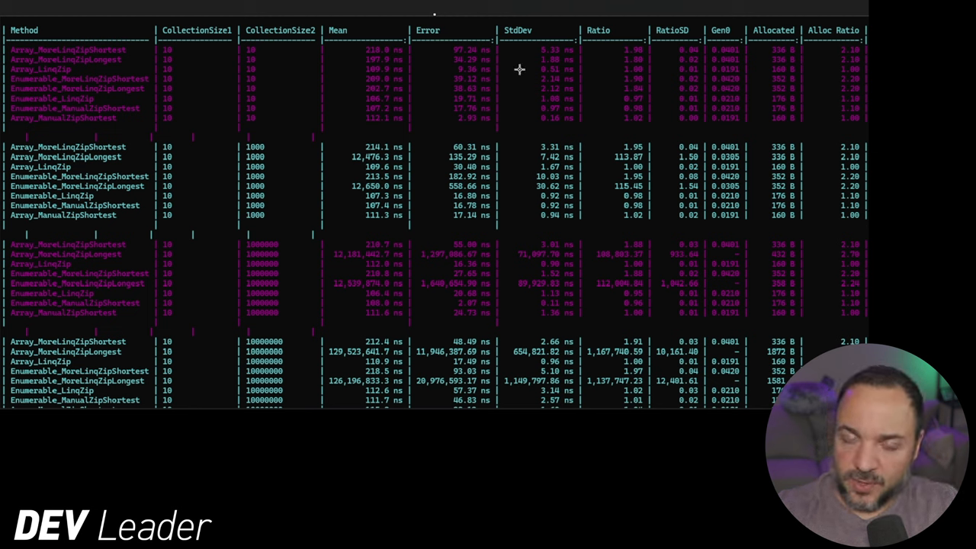
mouse_move(379, 124)
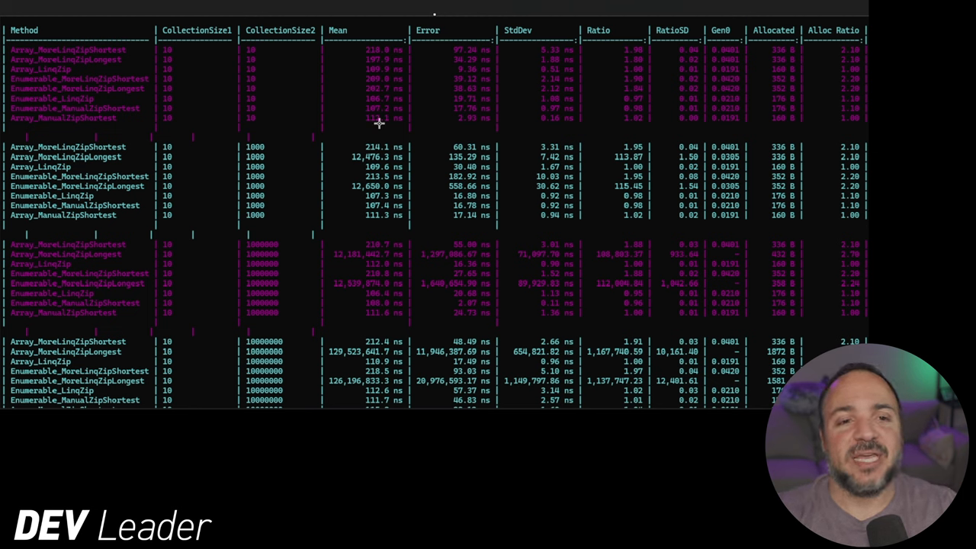
mouse_move(421, 41)
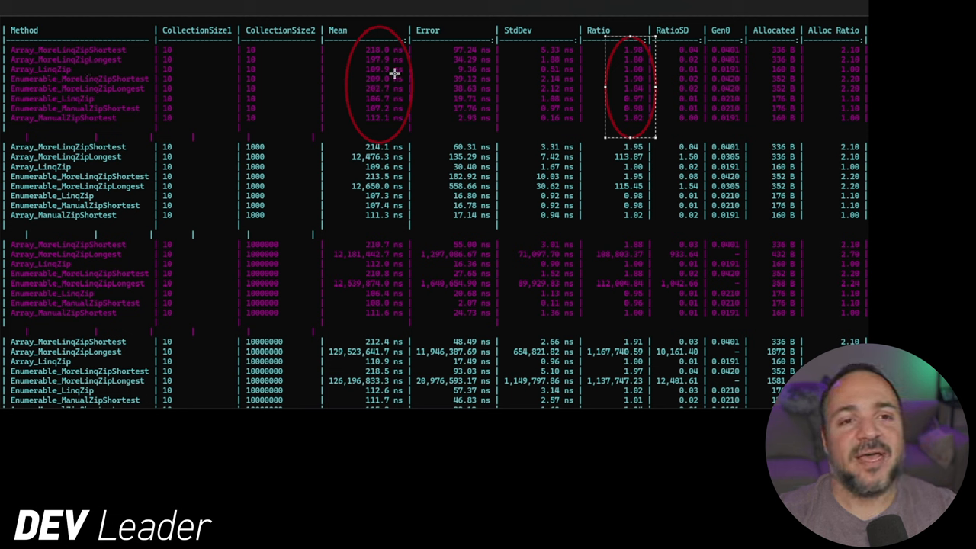
mouse_move(399, 72)
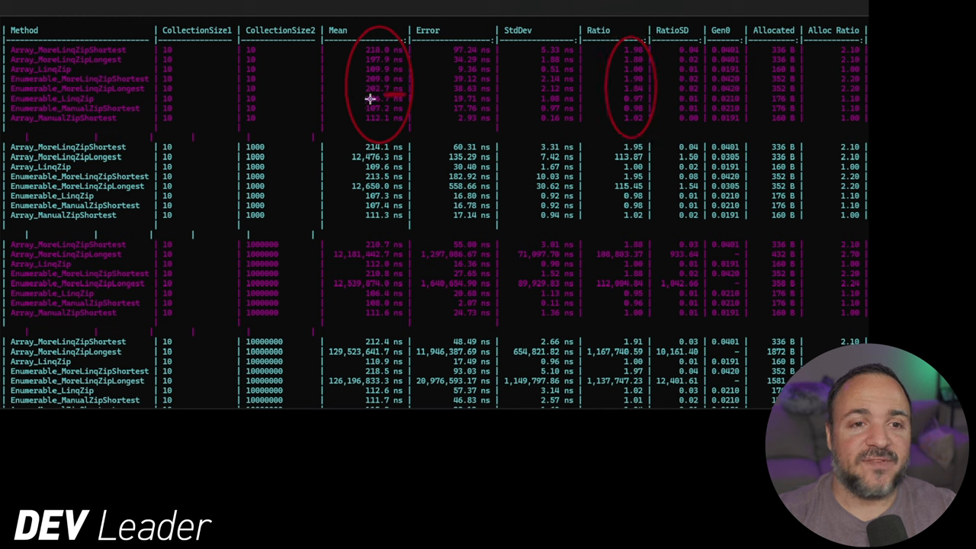
mouse_move(410, 92)
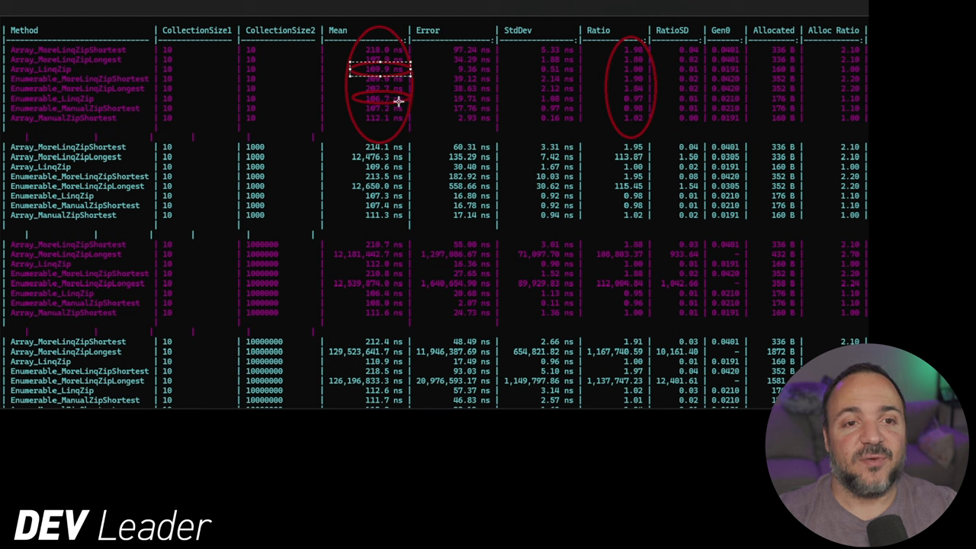
mouse_move(411, 128)
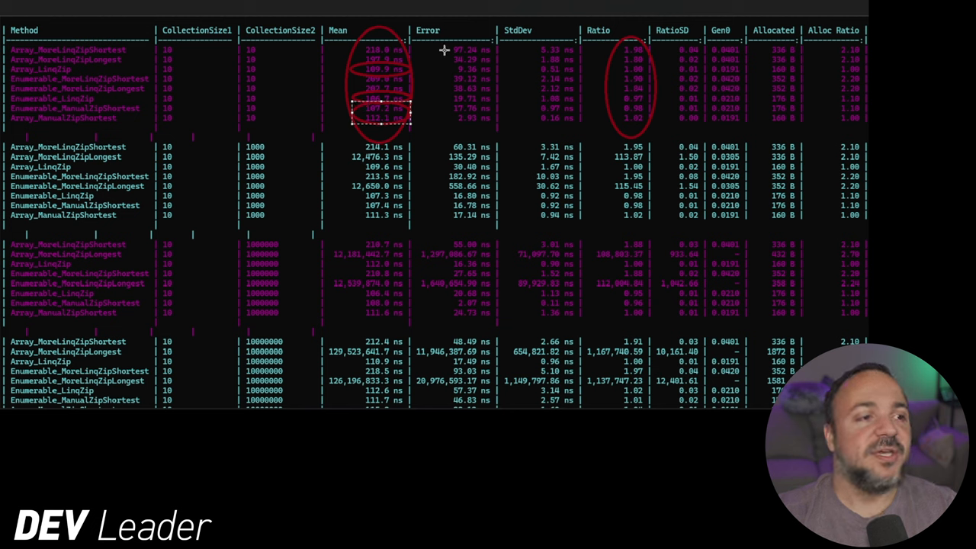
mouse_move(442, 98)
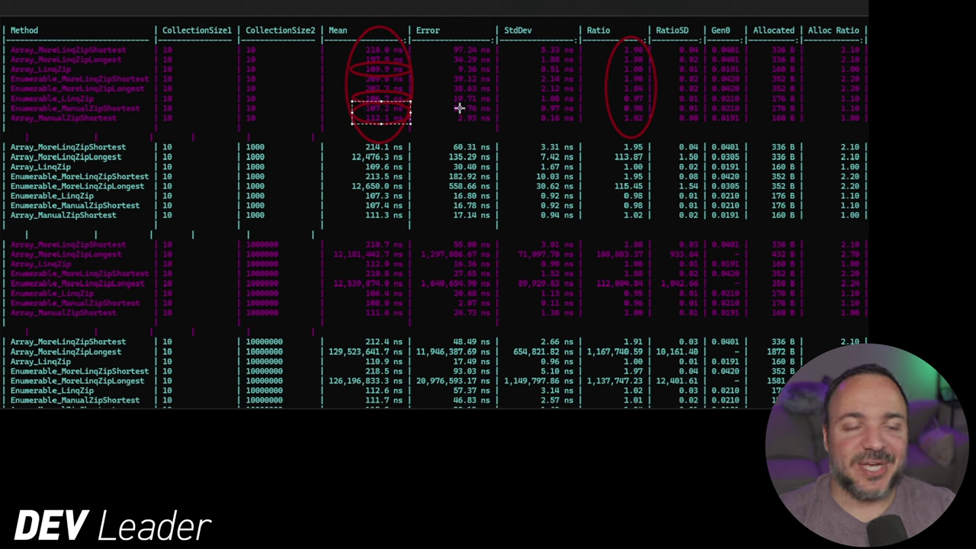
mouse_move(451, 120)
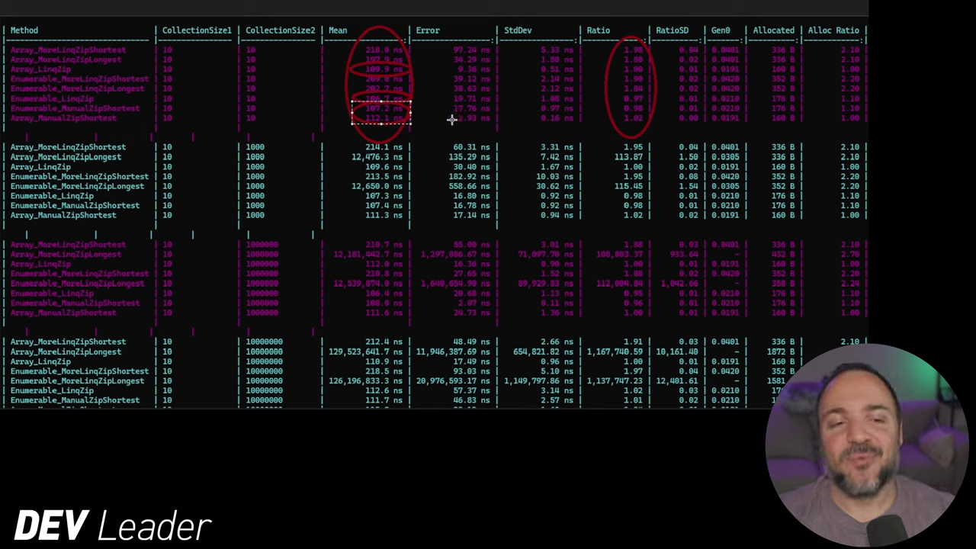
mouse_move(317, 119)
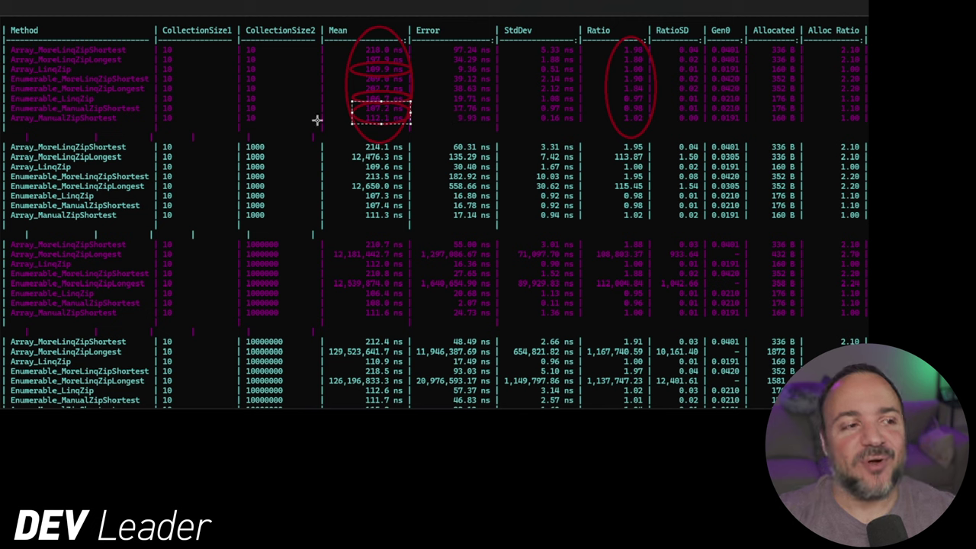
mouse_move(388, 105)
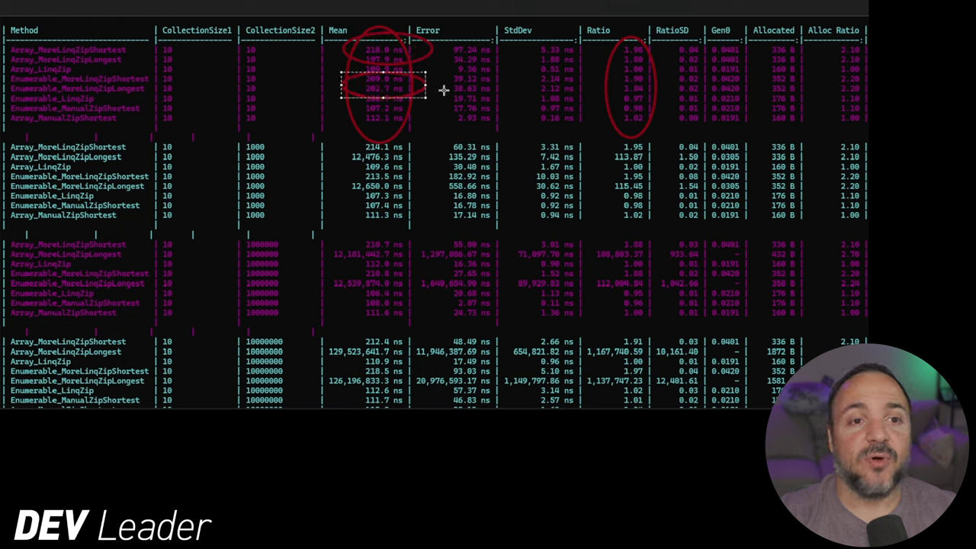
mouse_move(400, 107)
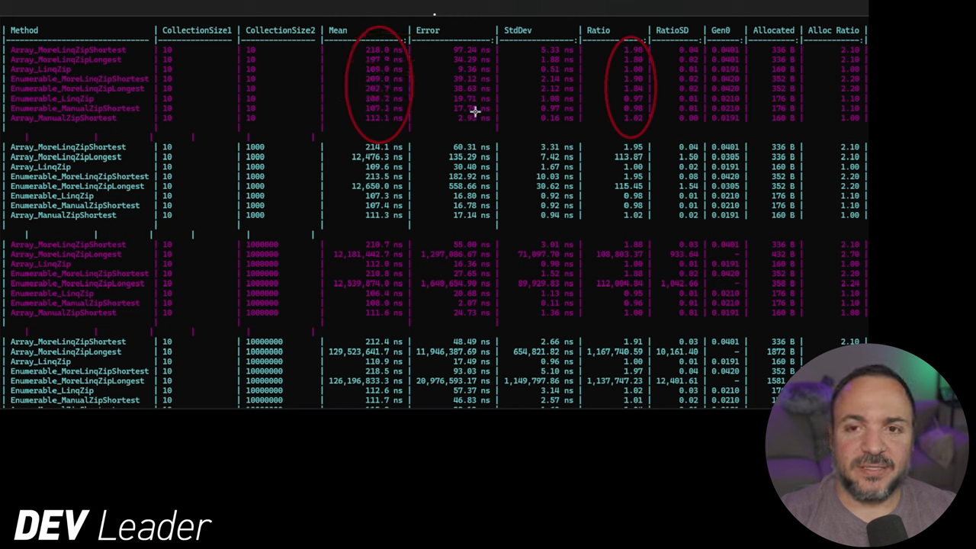
mouse_move(662, 54)
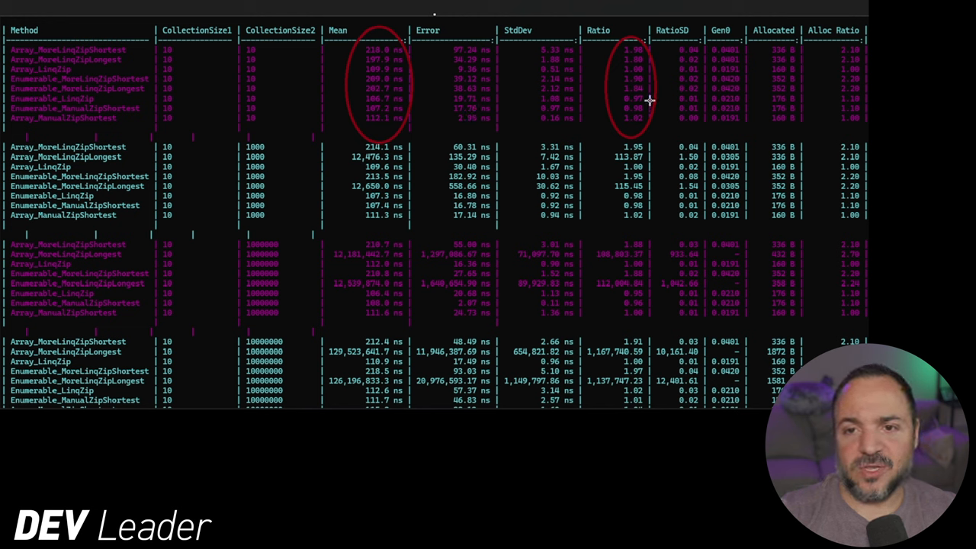
mouse_move(644, 69)
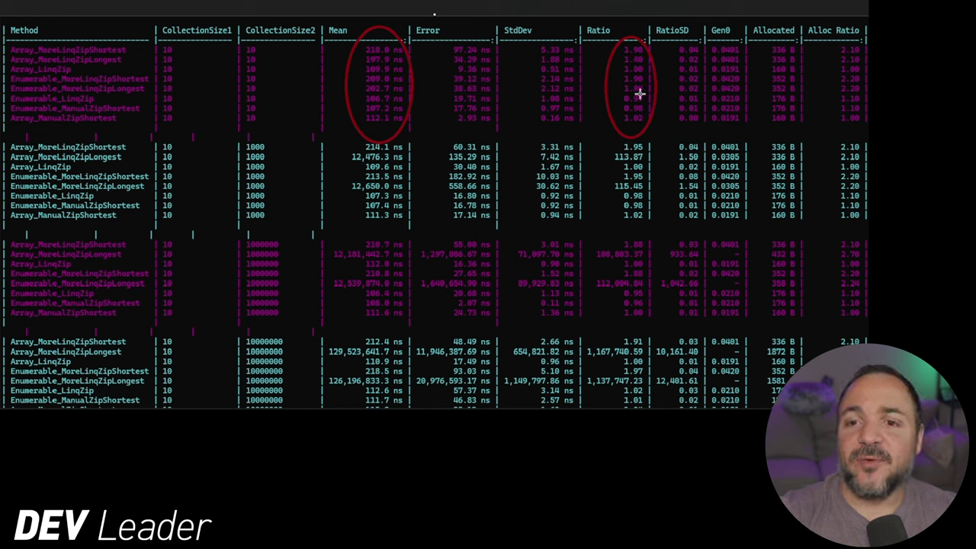
mouse_move(618, 115)
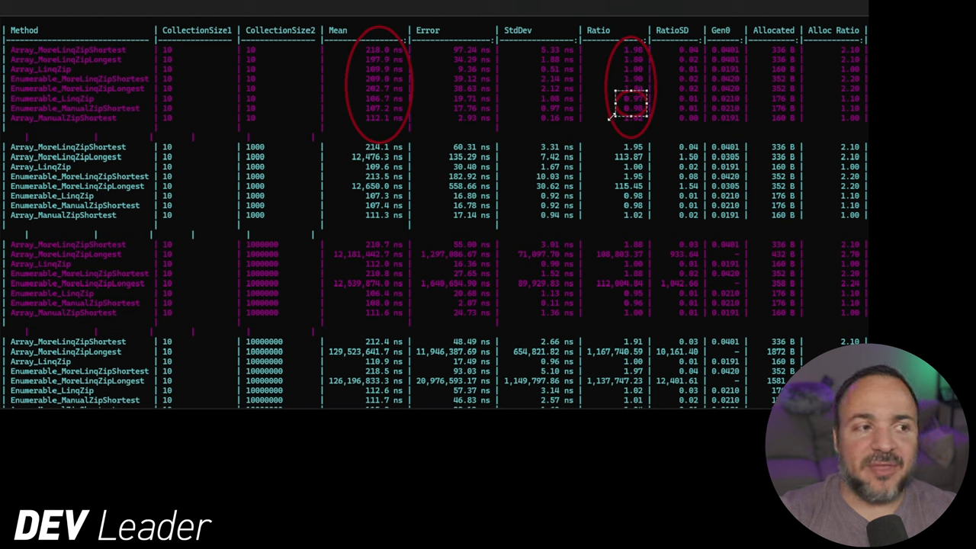
mouse_move(659, 99)
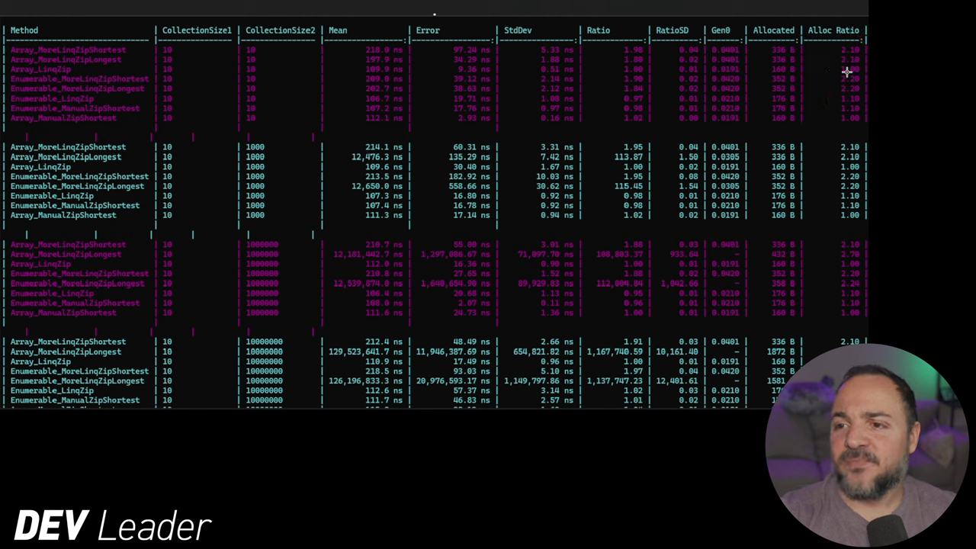
mouse_move(790, 98)
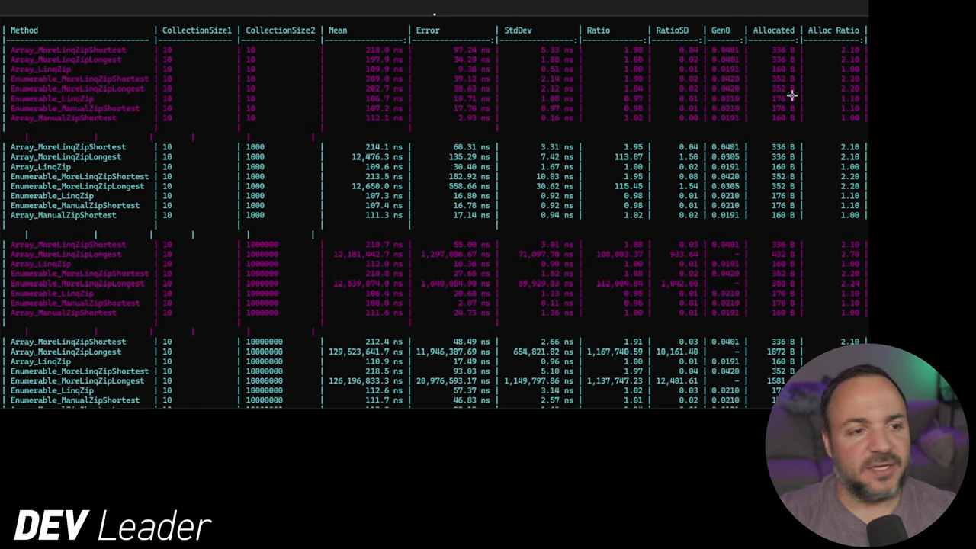
mouse_move(439, 80)
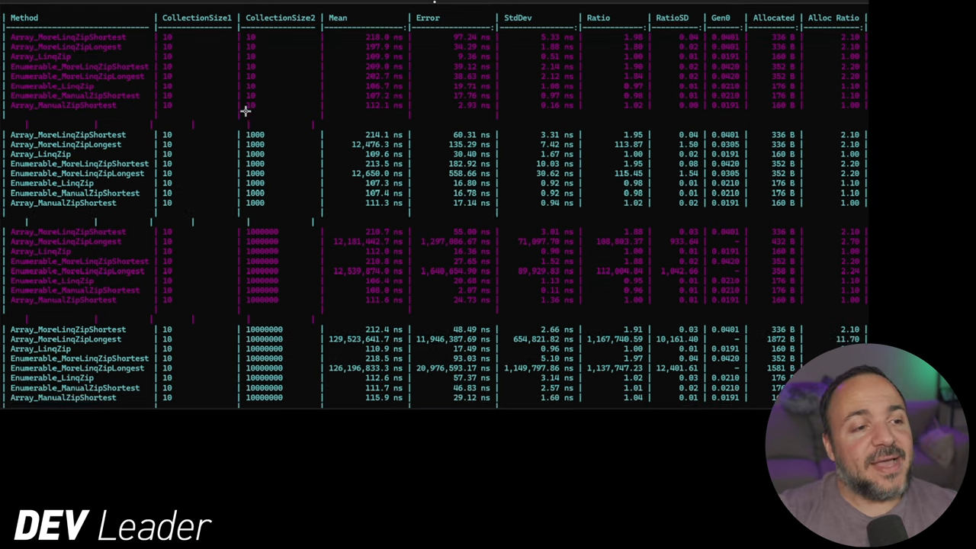
Scroll the terminal down to the 10-by-1000000 benchmark result rows
scroll("down", 3)
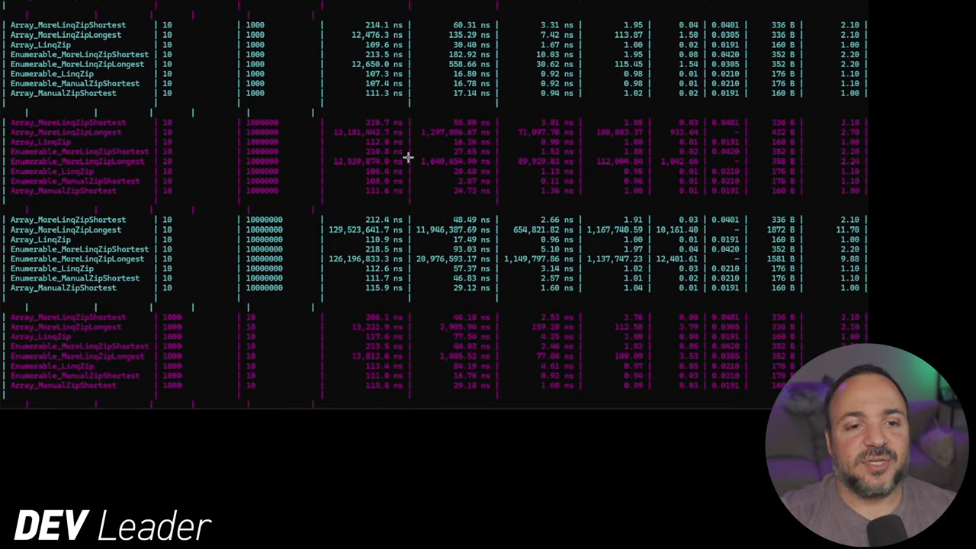
mouse_move(314, 168)
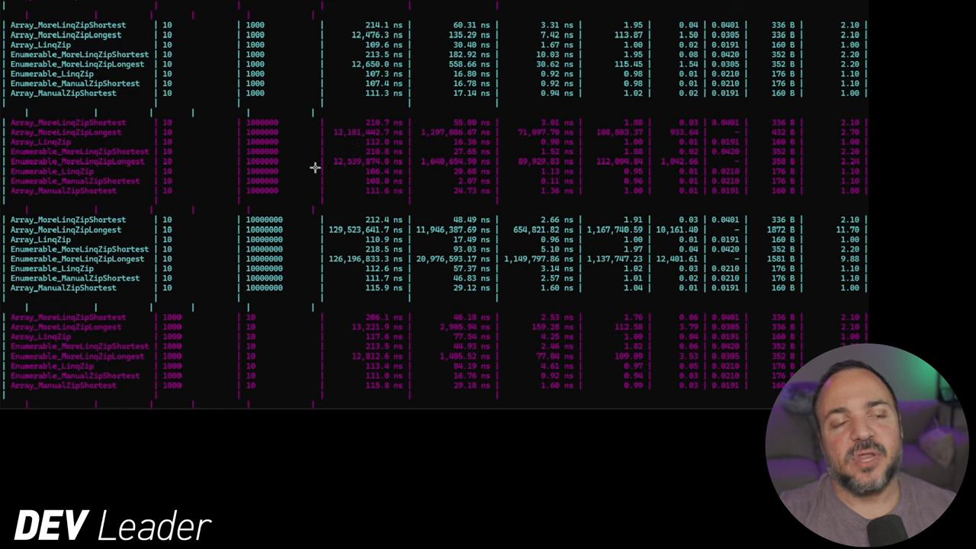
mouse_move(366, 147)
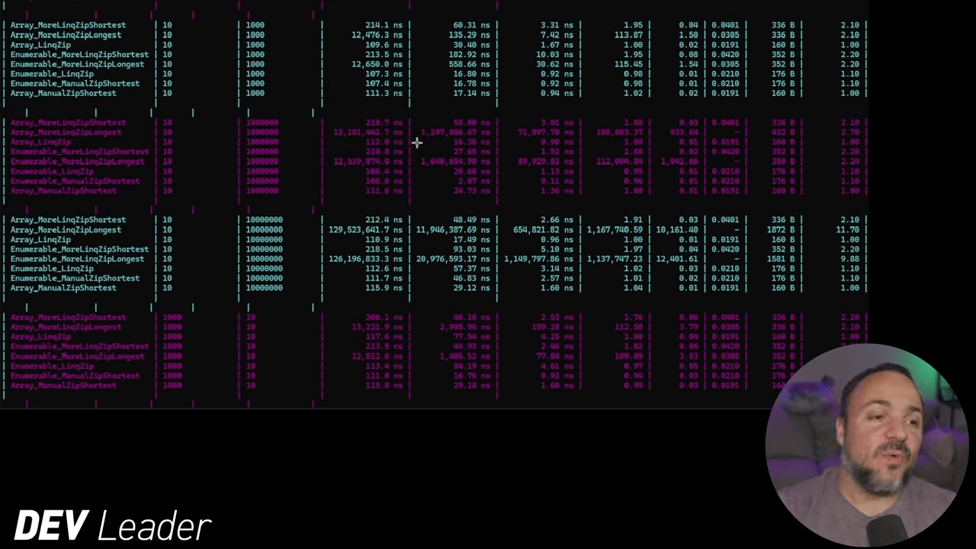
mouse_move(292, 128)
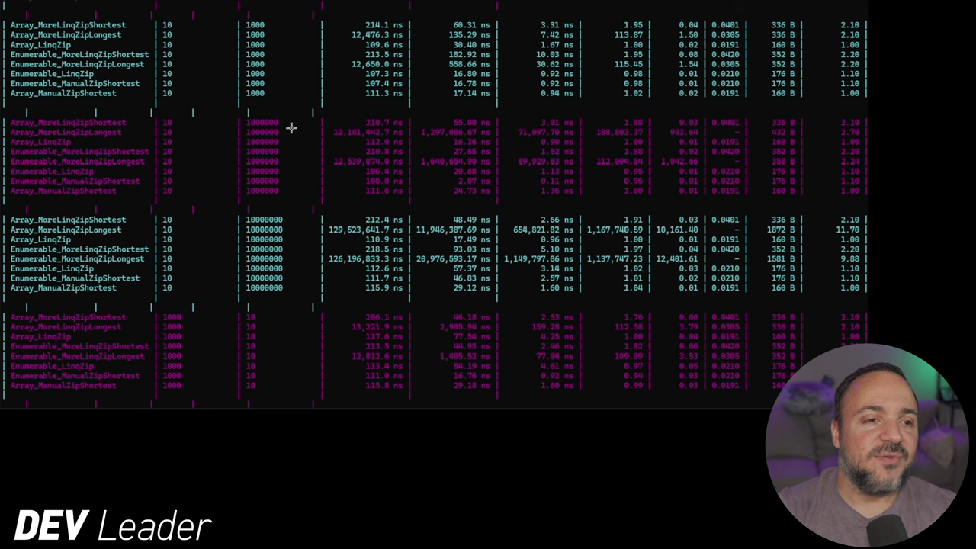
mouse_move(412, 121)
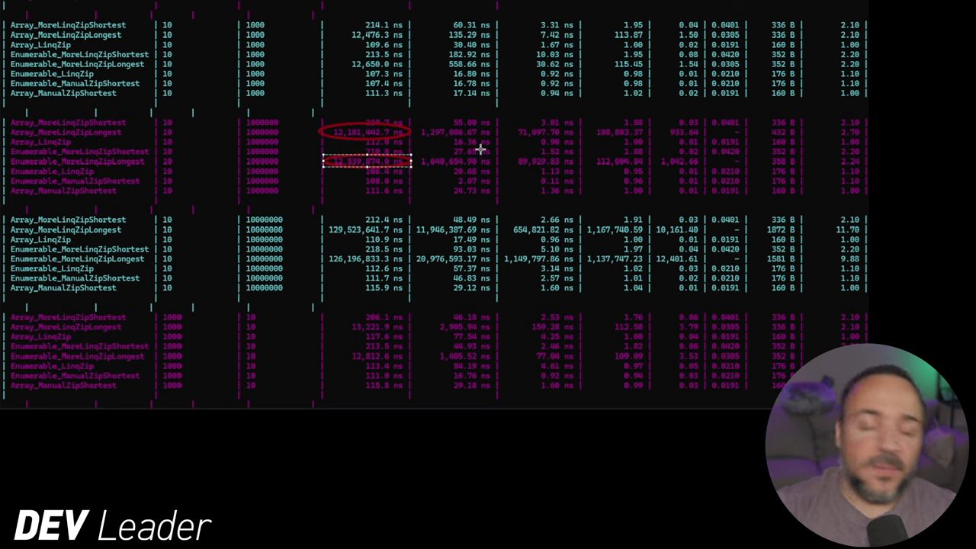
mouse_move(412, 140)
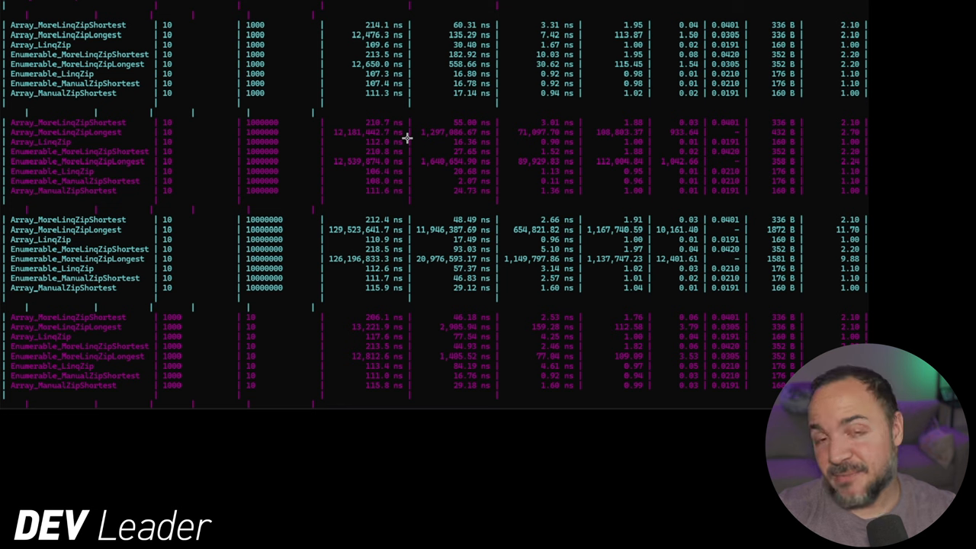
mouse_move(418, 200)
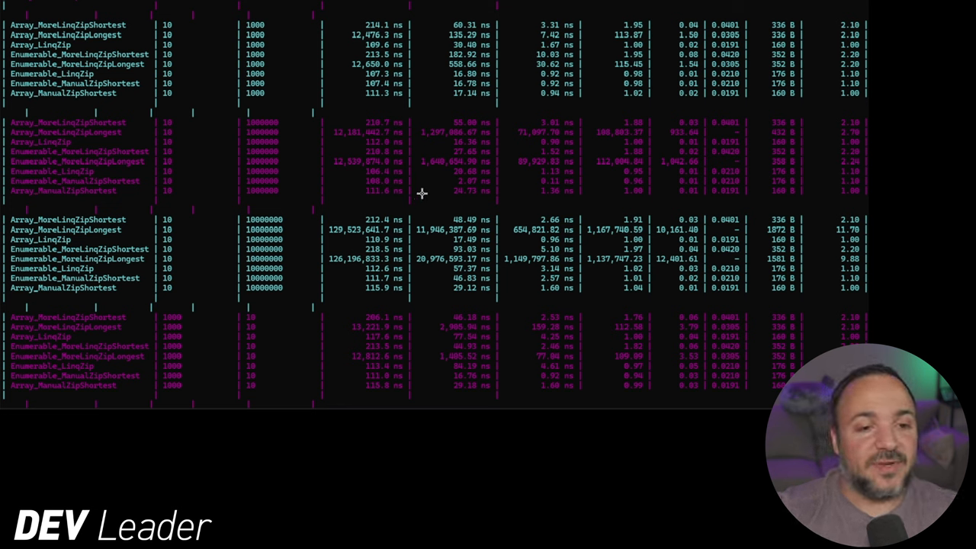
mouse_move(414, 192)
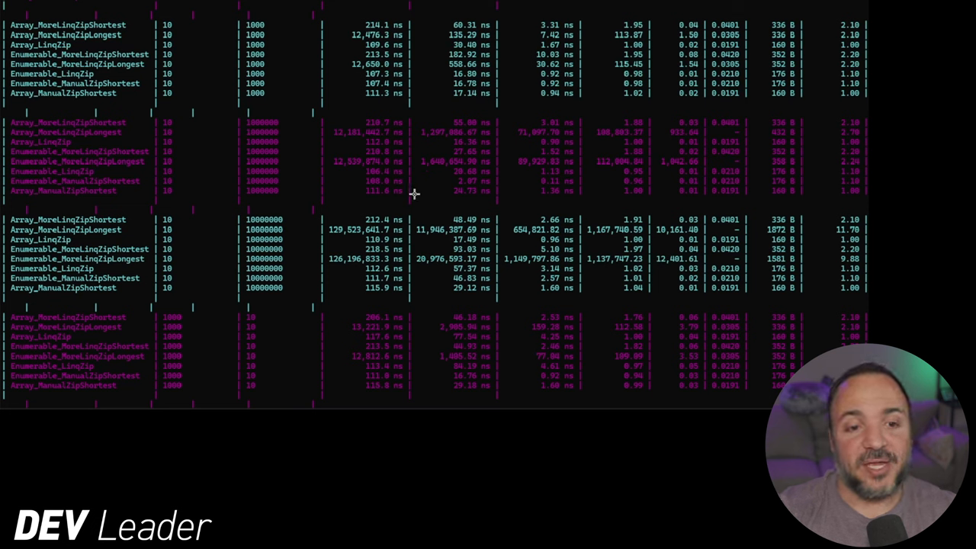
mouse_move(406, 158)
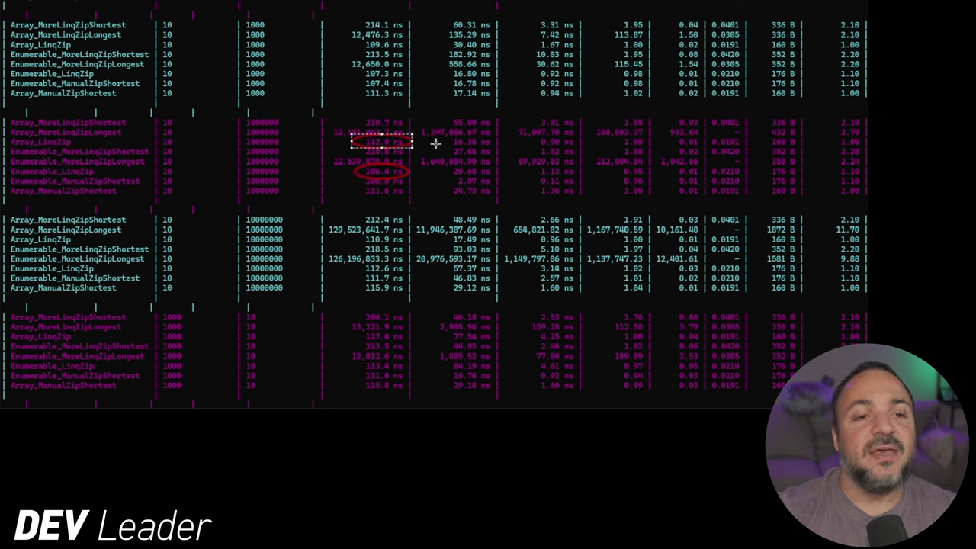
mouse_move(369, 157)
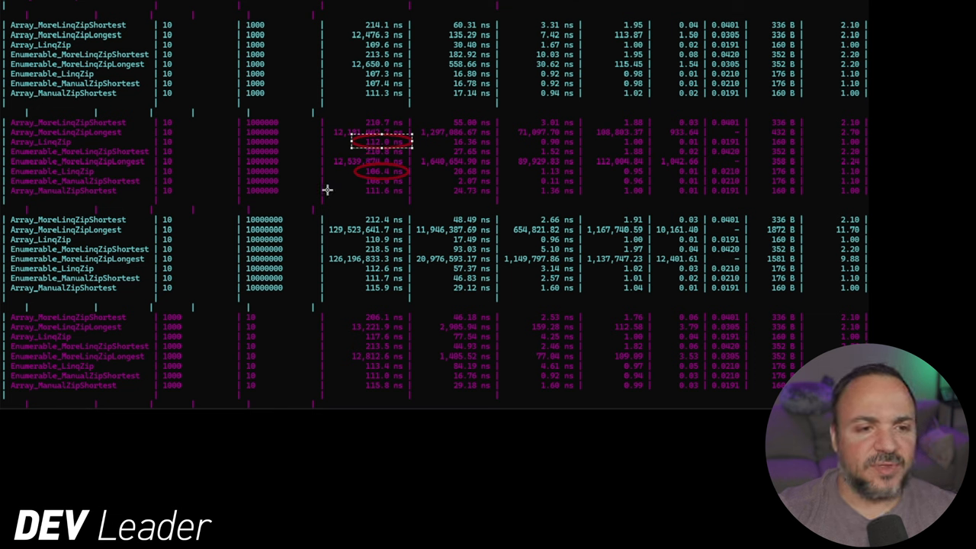
mouse_move(192, 101)
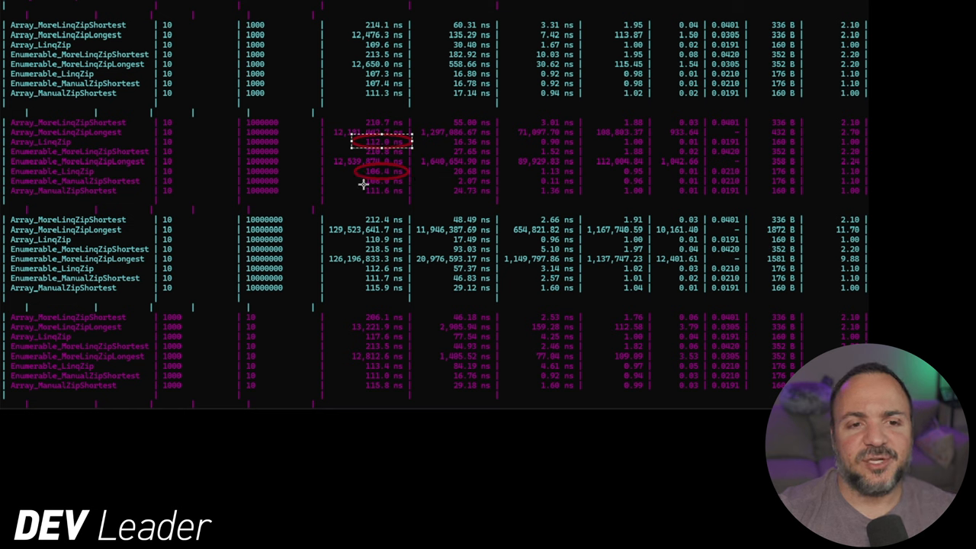
mouse_move(420, 128)
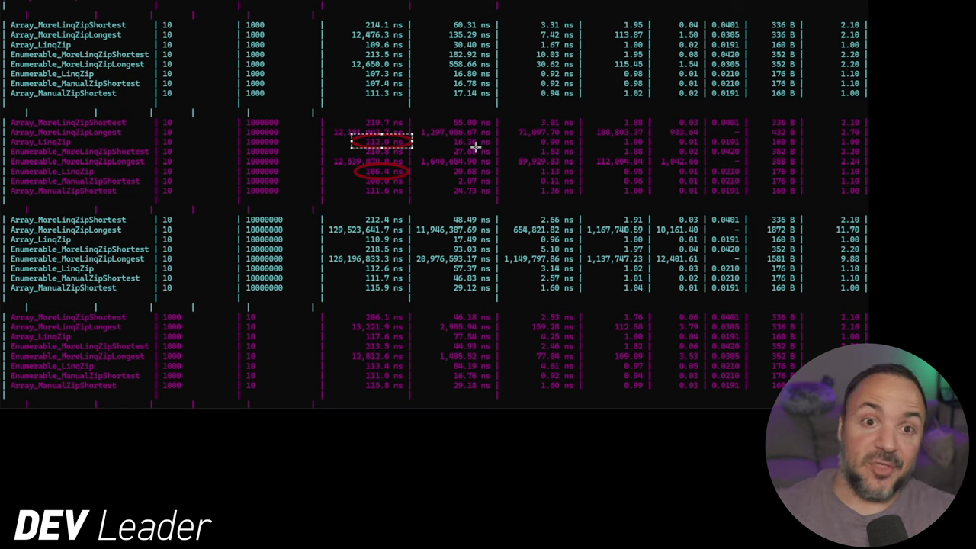
mouse_move(430, 134)
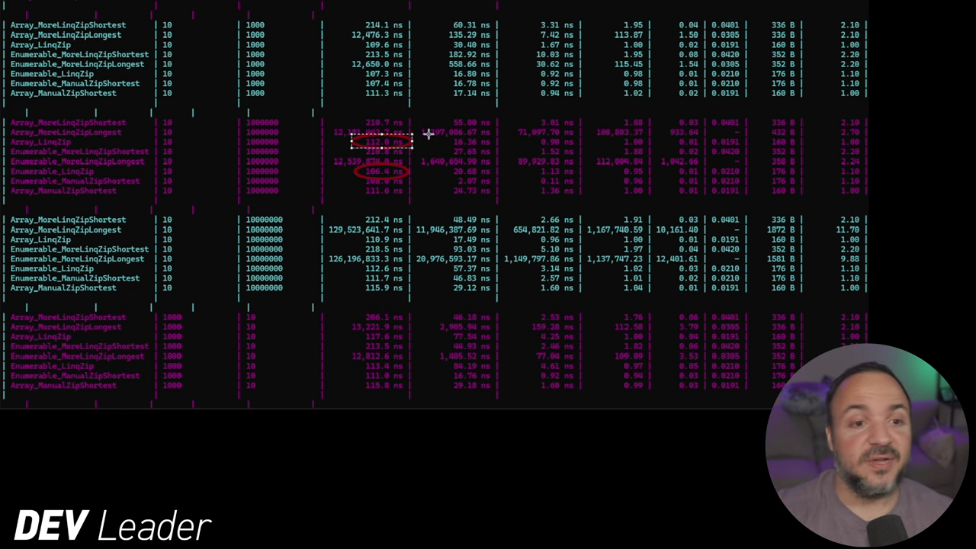
mouse_move(418, 70)
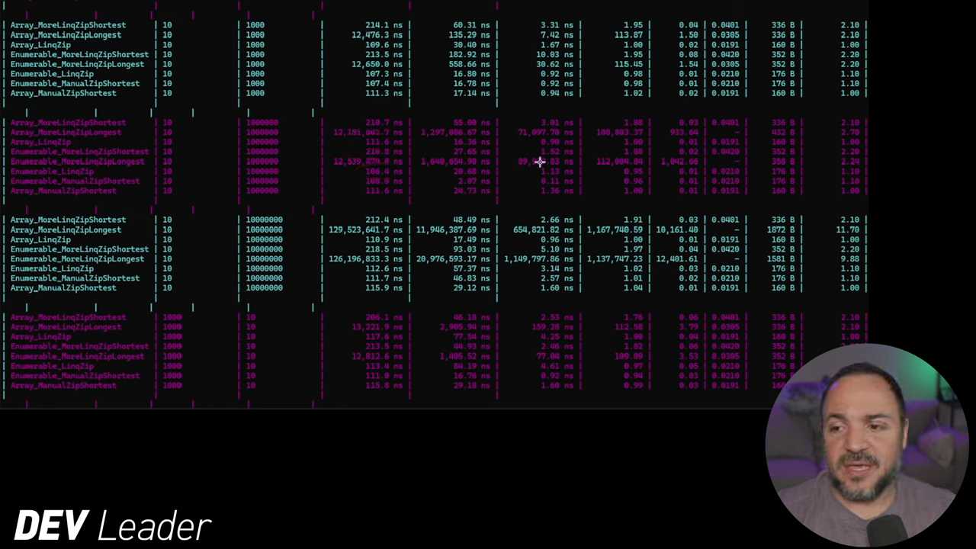
mouse_move(420, 140)
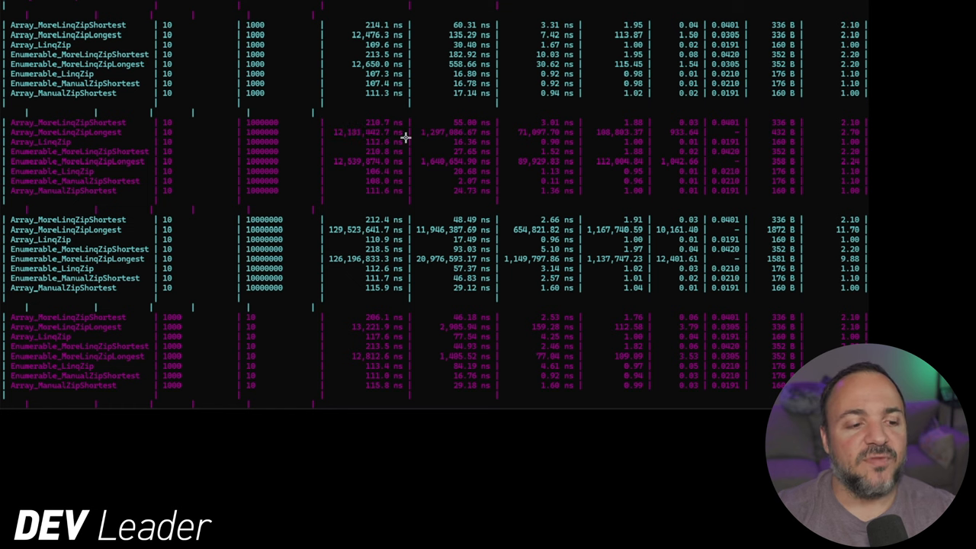
Scroll the results to settle on the 1000-by-1000000 benchmark group
scroll("down", 3)
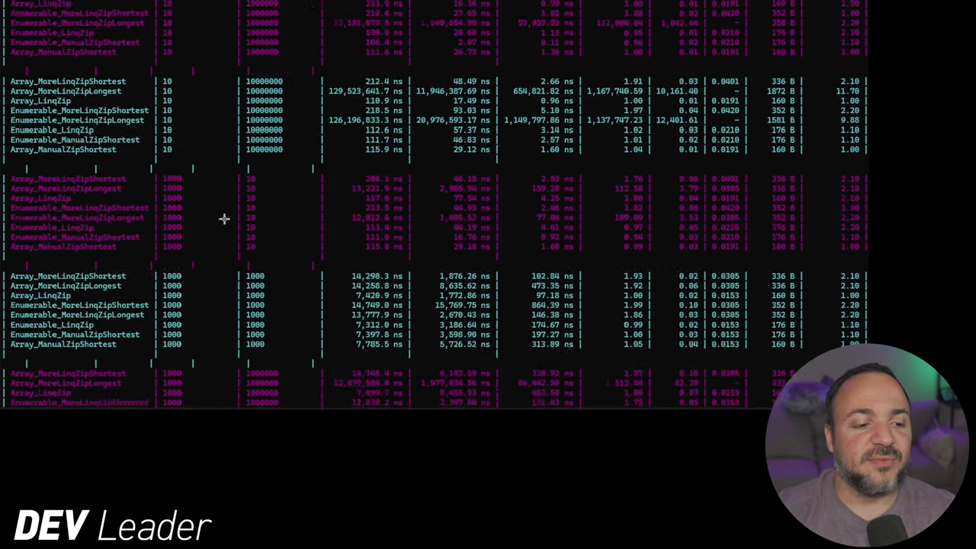
scroll("up", 3)
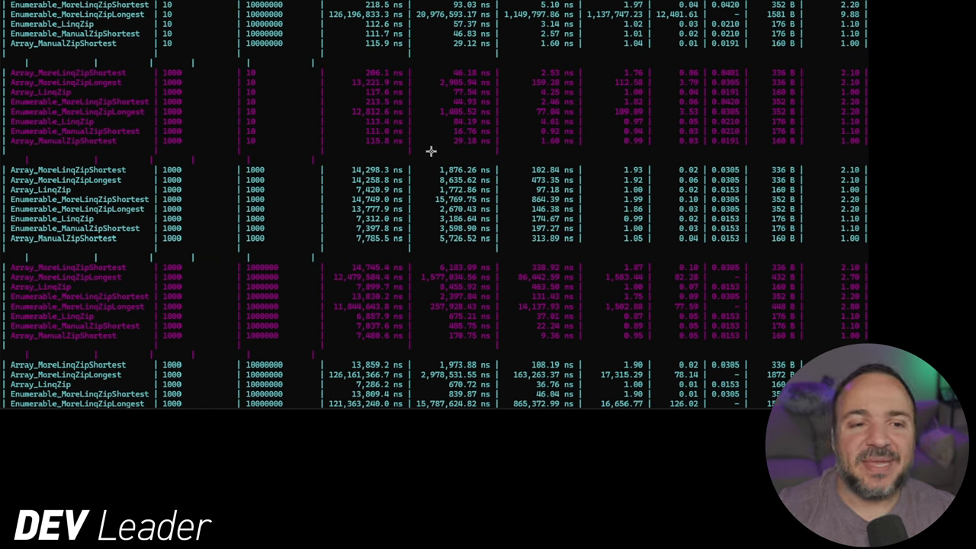
mouse_move(413, 171)
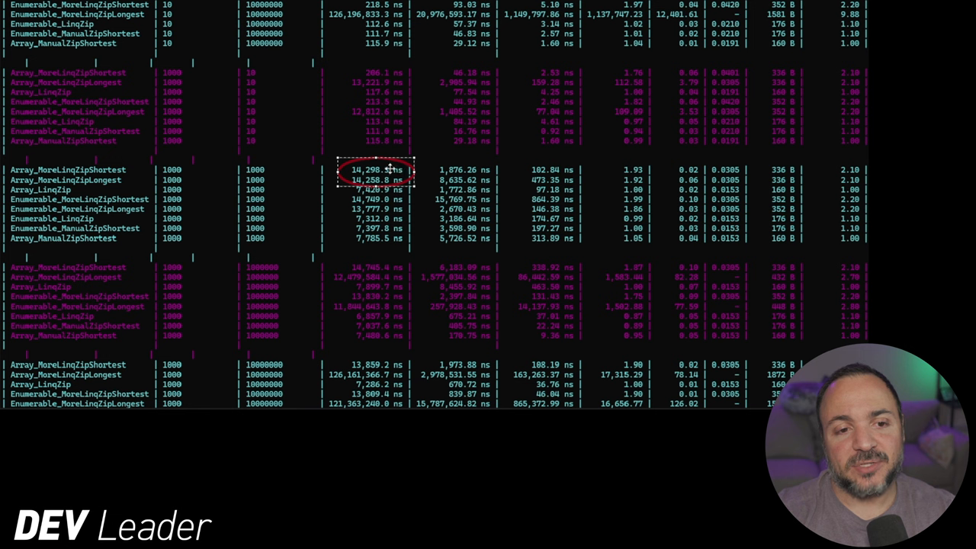
mouse_move(429, 171)
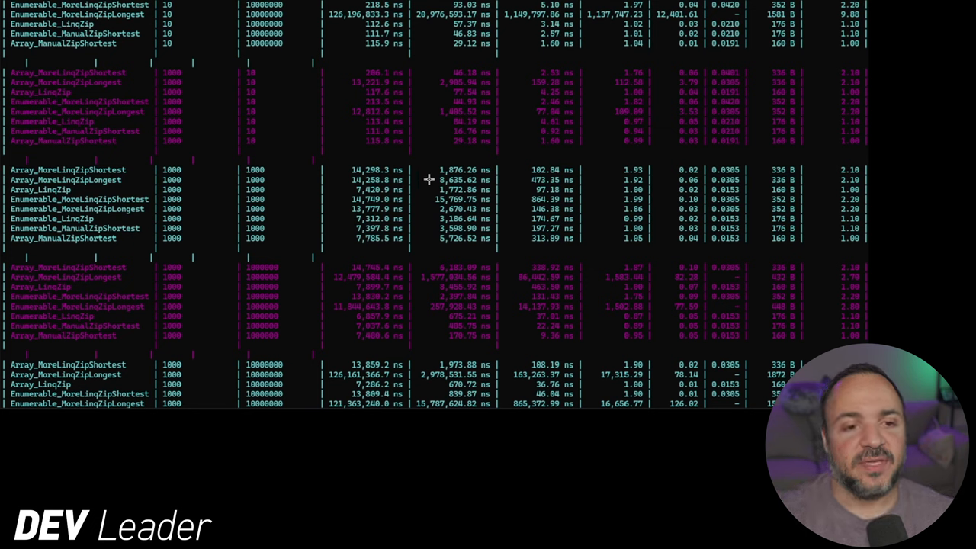
mouse_move(398, 195)
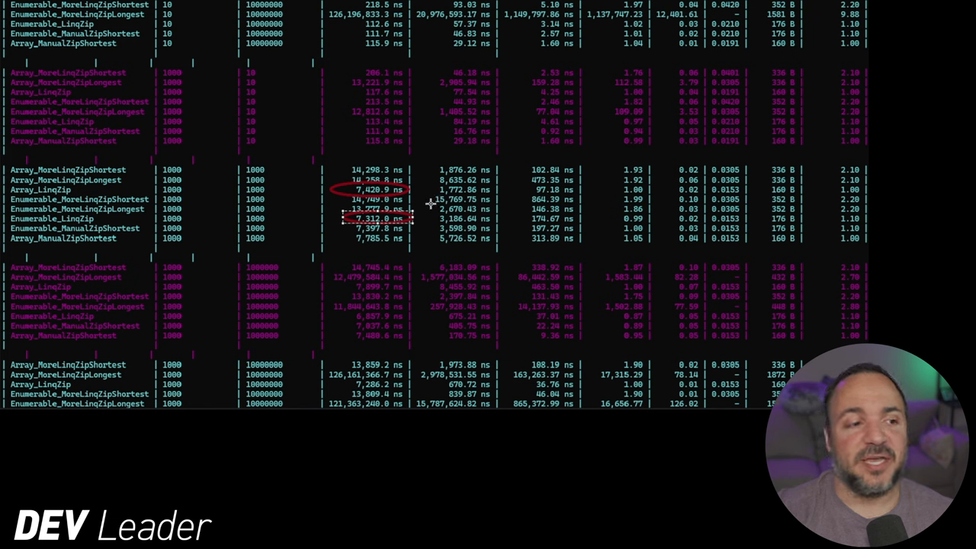
mouse_move(430, 204)
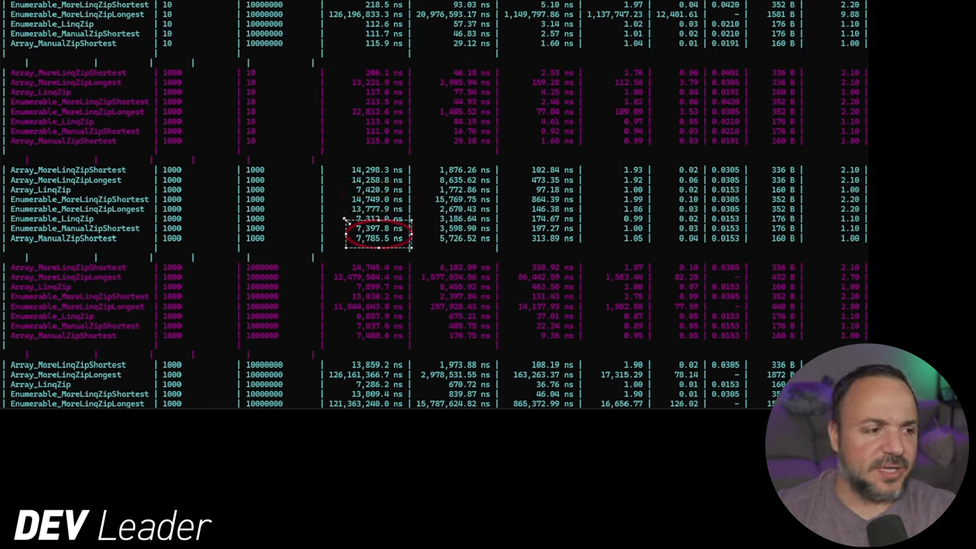
mouse_move(433, 226)
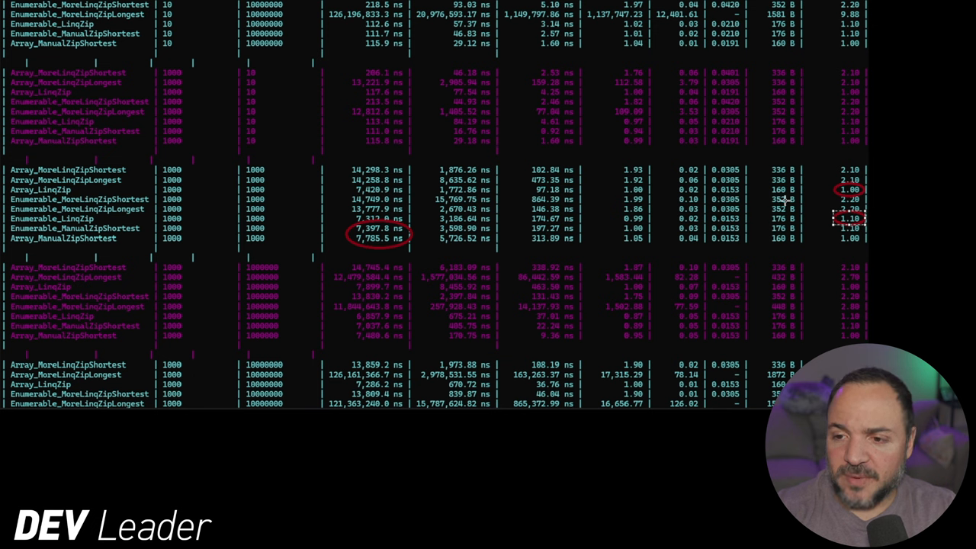
mouse_move(808, 216)
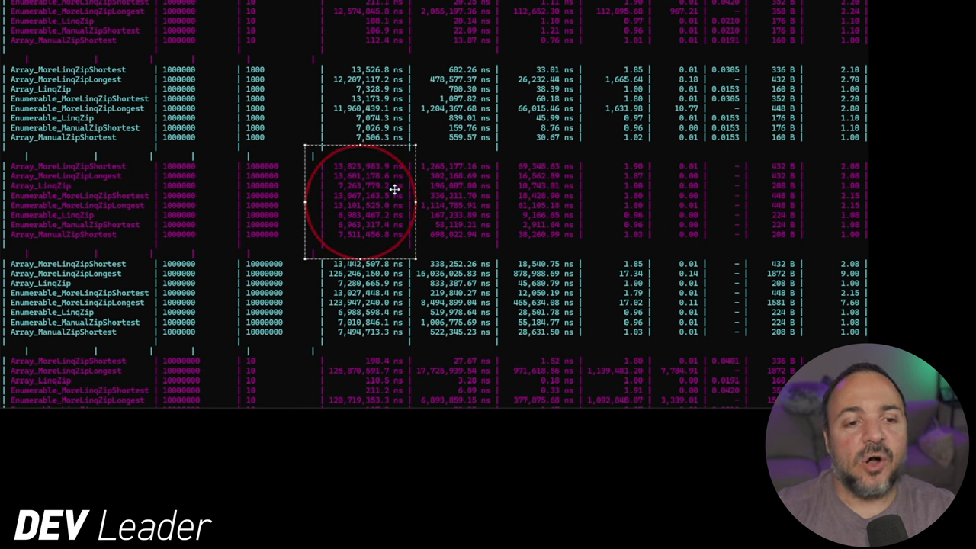
mouse_move(404, 200)
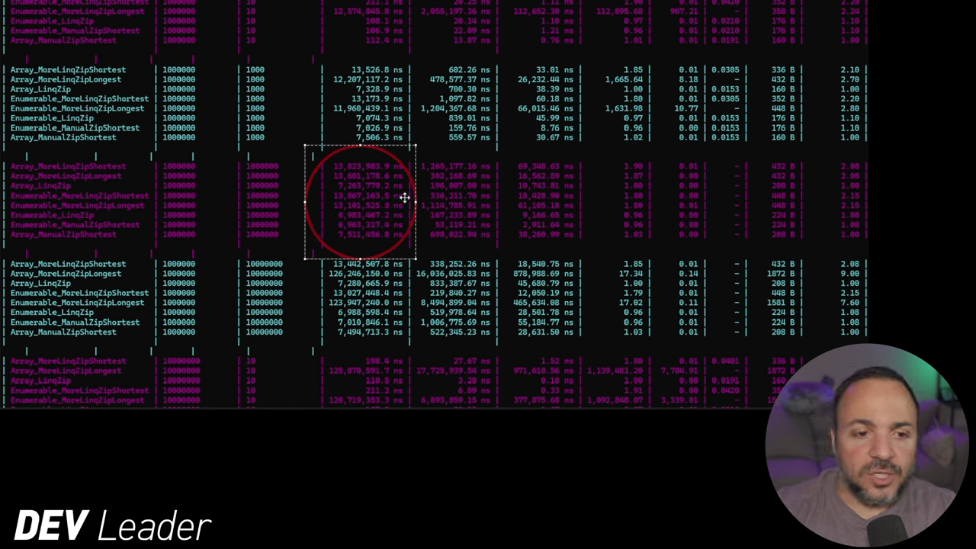
mouse_move(430, 155)
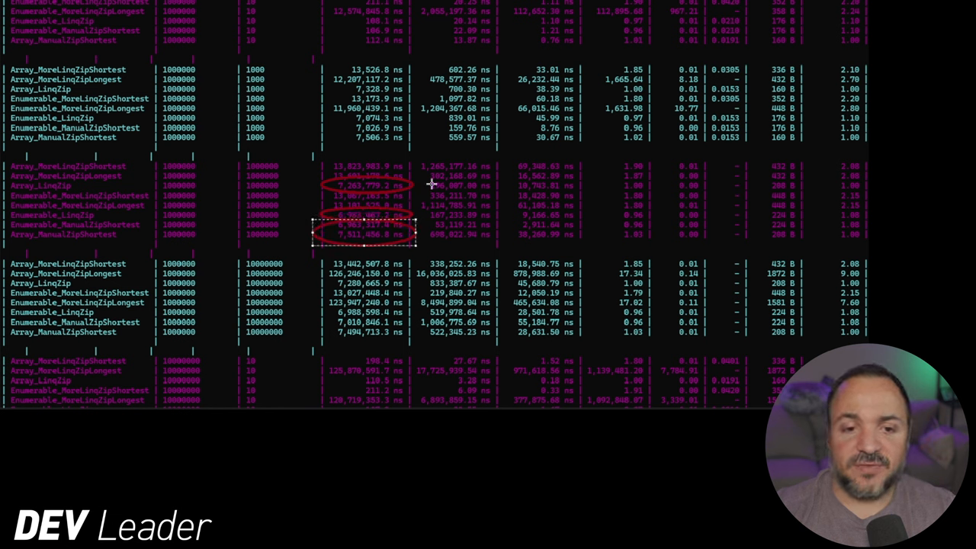
mouse_move(418, 201)
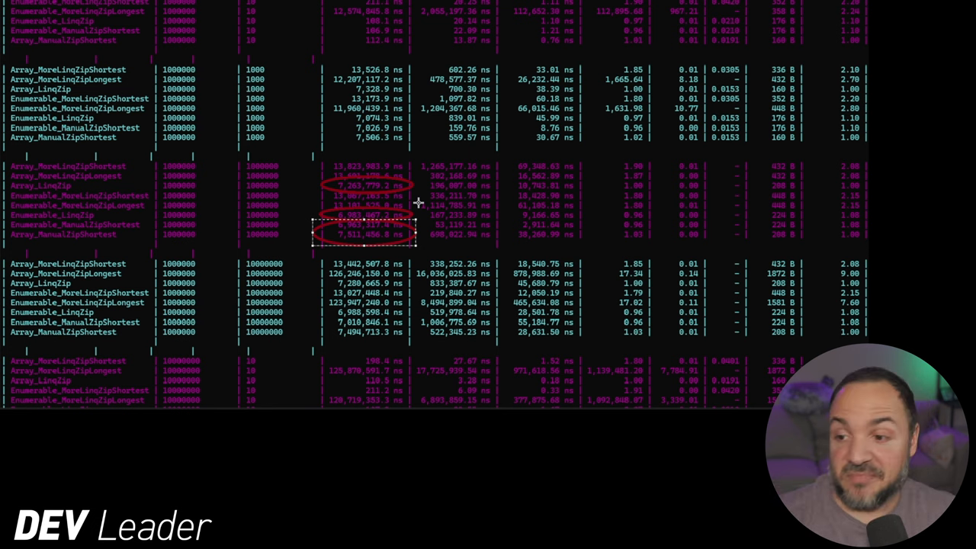
mouse_move(836, 167)
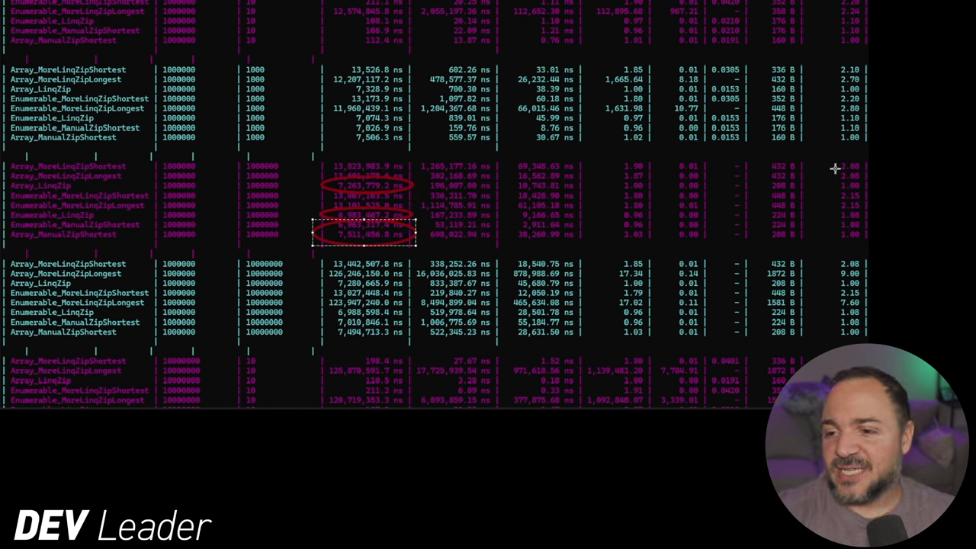
mouse_move(867, 155)
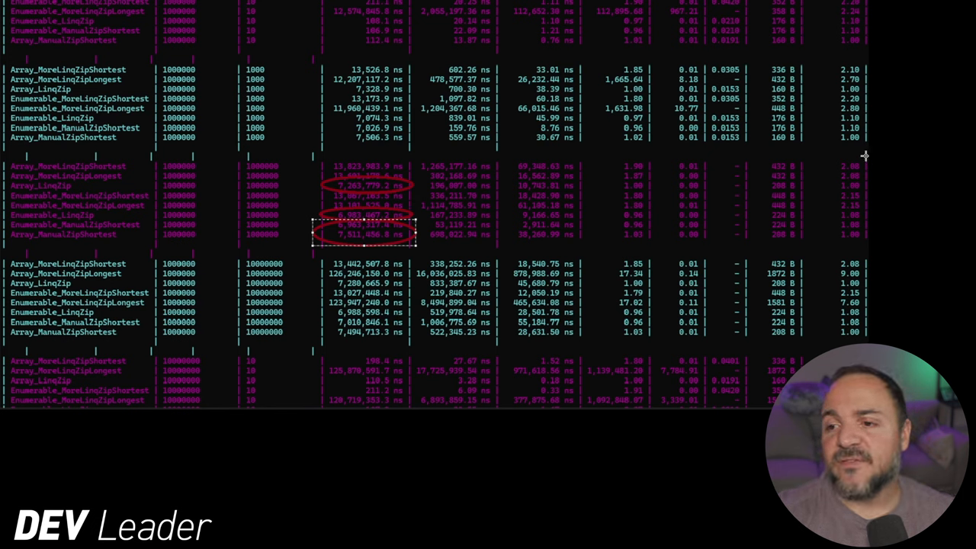
mouse_move(814, 203)
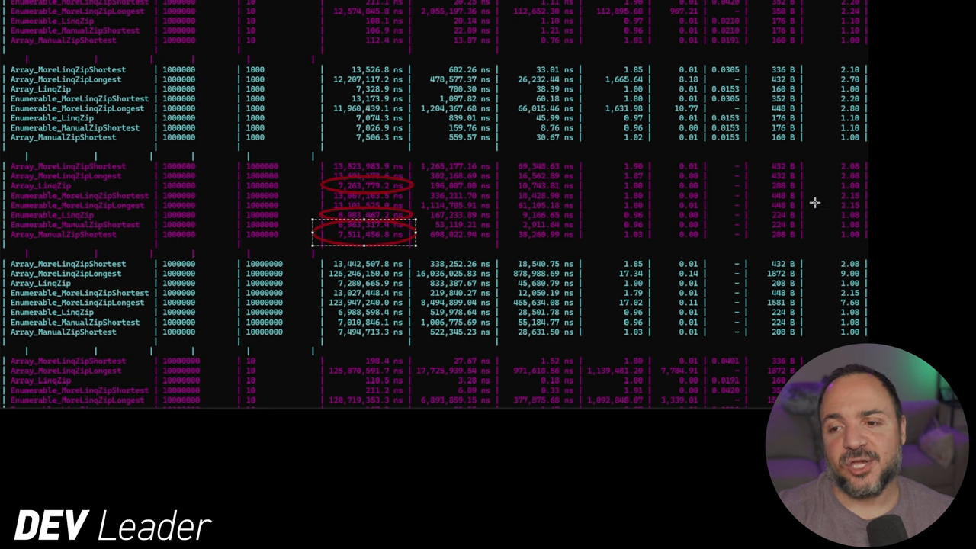
mouse_move(750, 180)
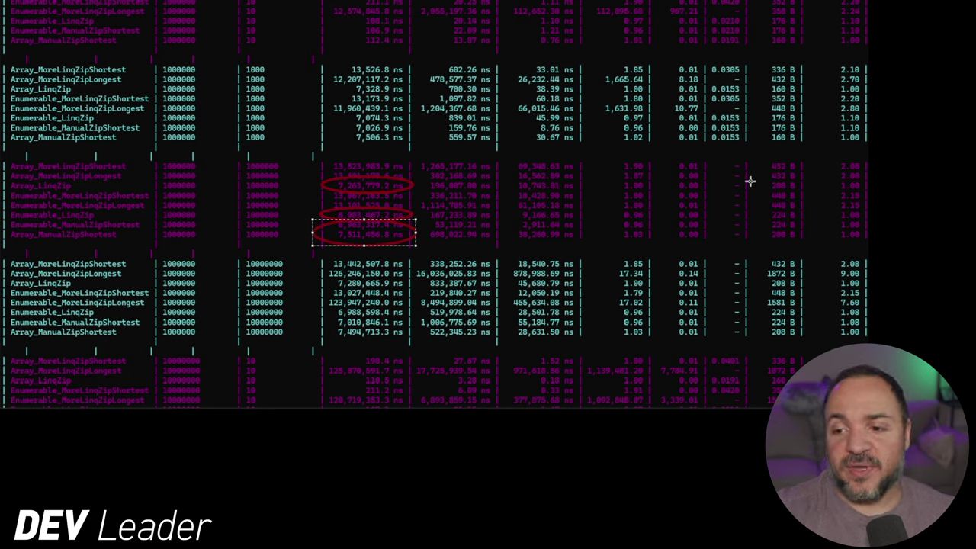
mouse_move(815, 221)
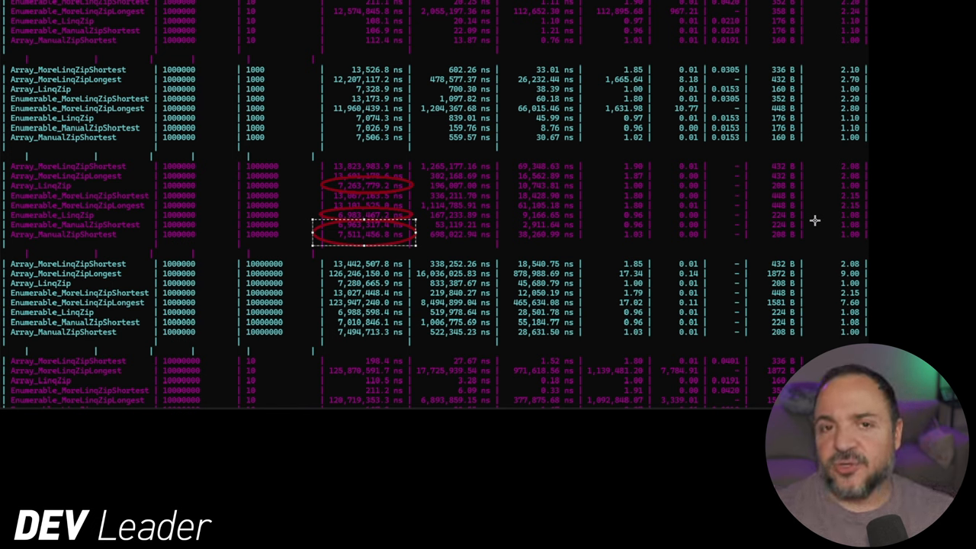
mouse_move(773, 86)
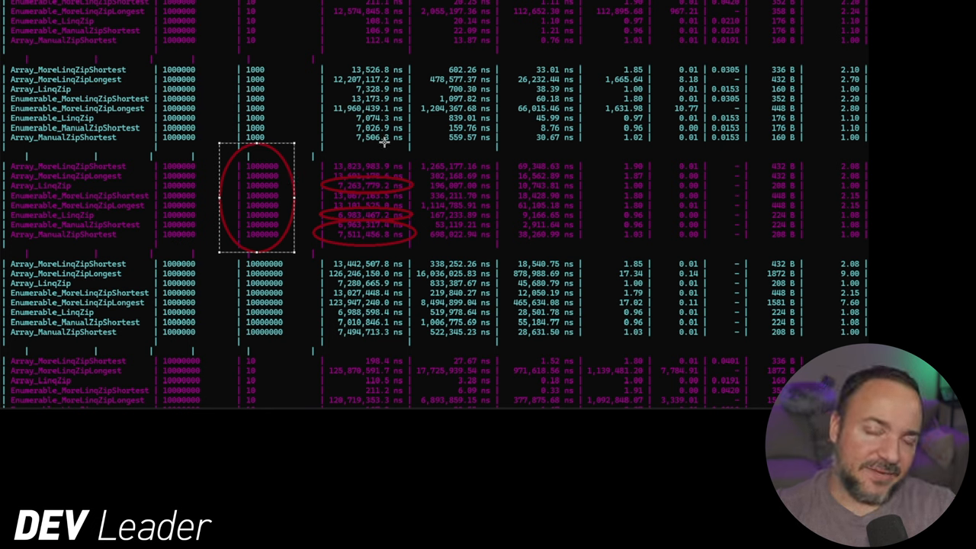
mouse_move(671, 147)
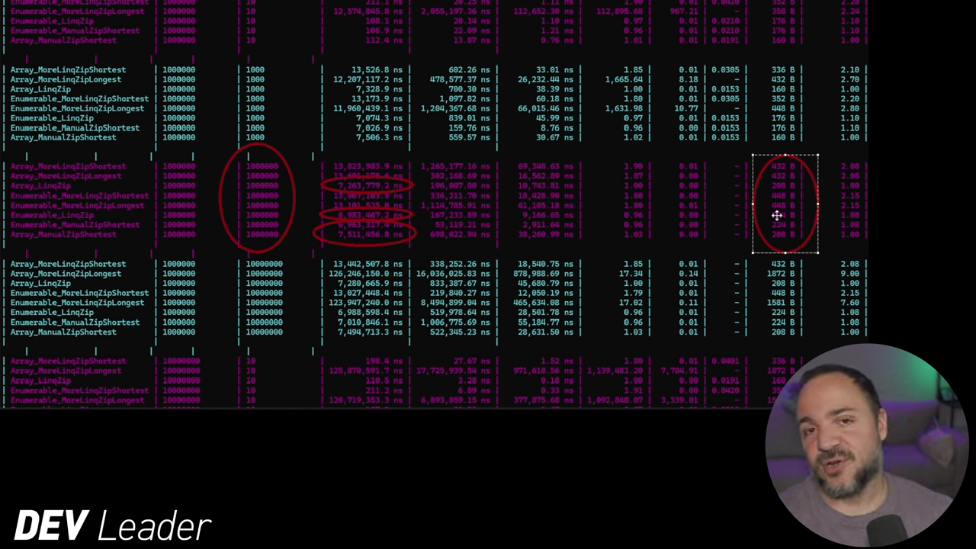
mouse_move(357, 247)
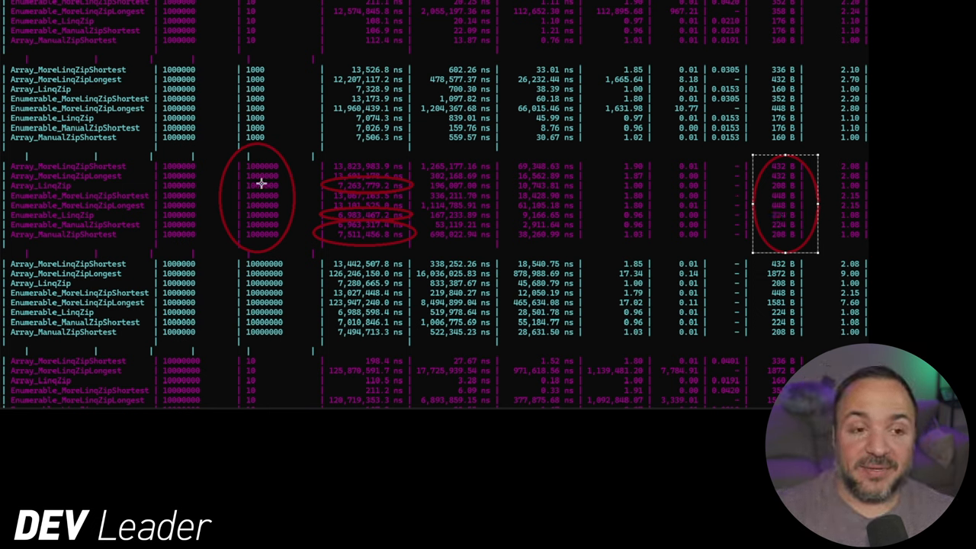
mouse_move(791, 183)
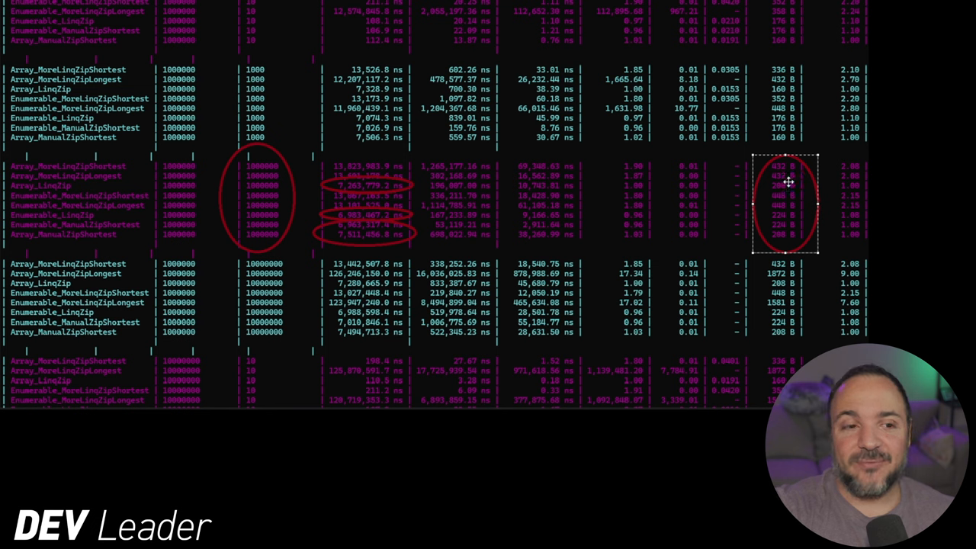
mouse_move(796, 169)
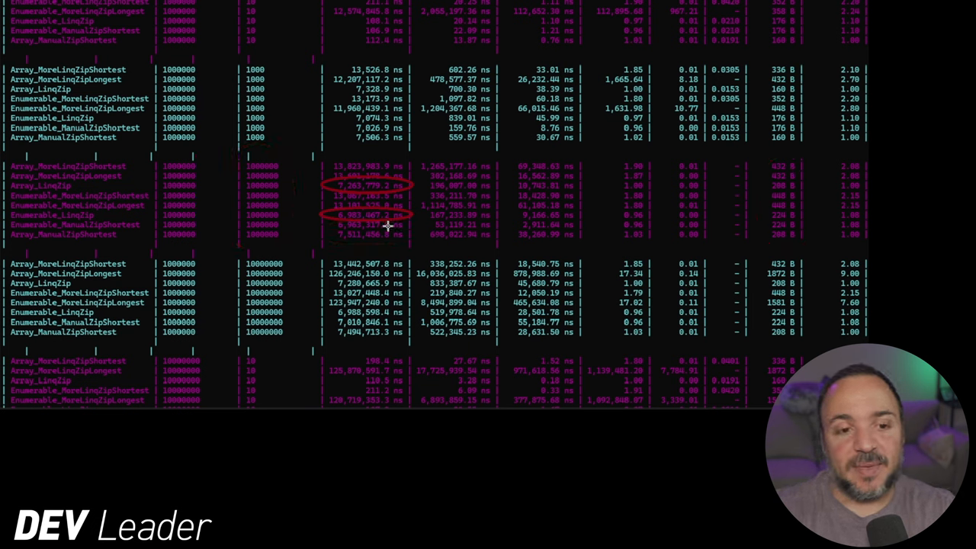
Scroll down to the ten-million-element benchmark groups
scroll("down", 3)
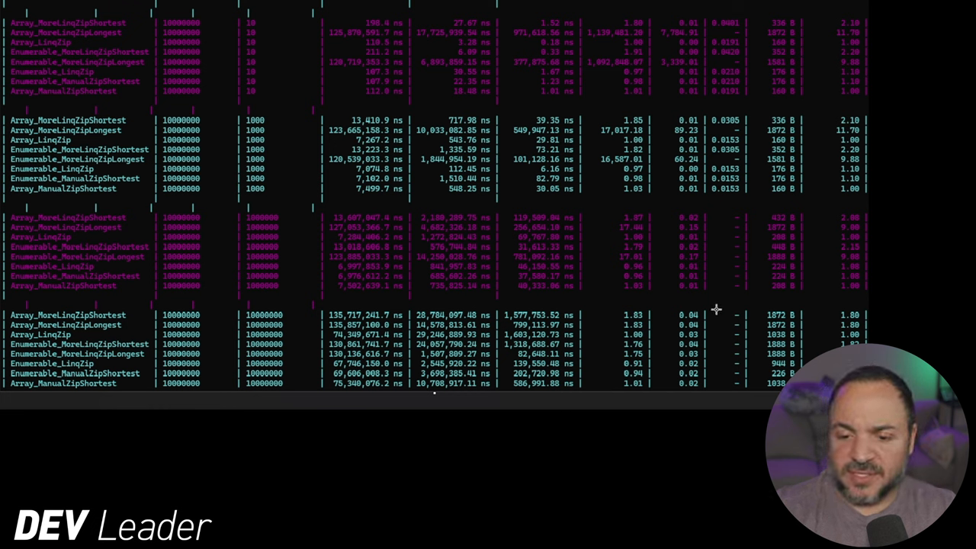
mouse_move(656, 296)
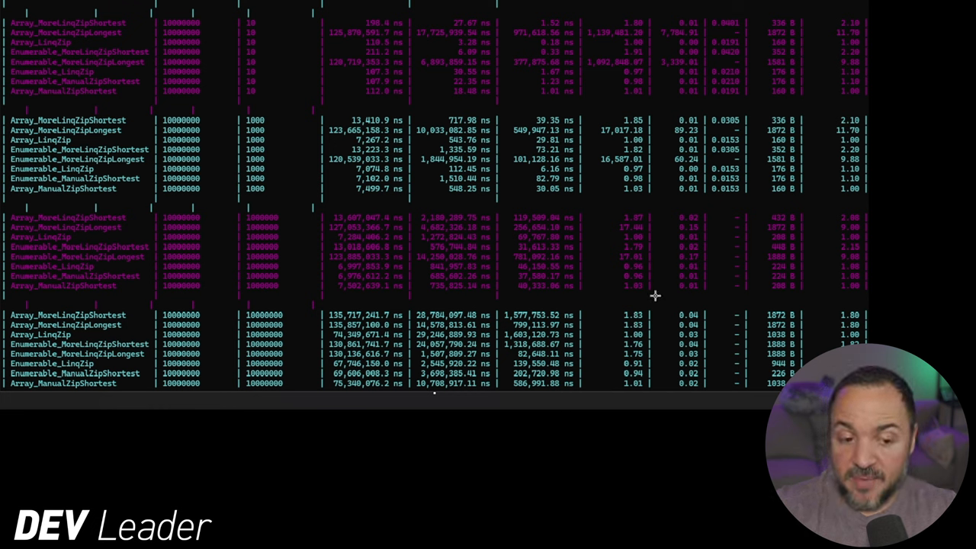
mouse_move(592, 308)
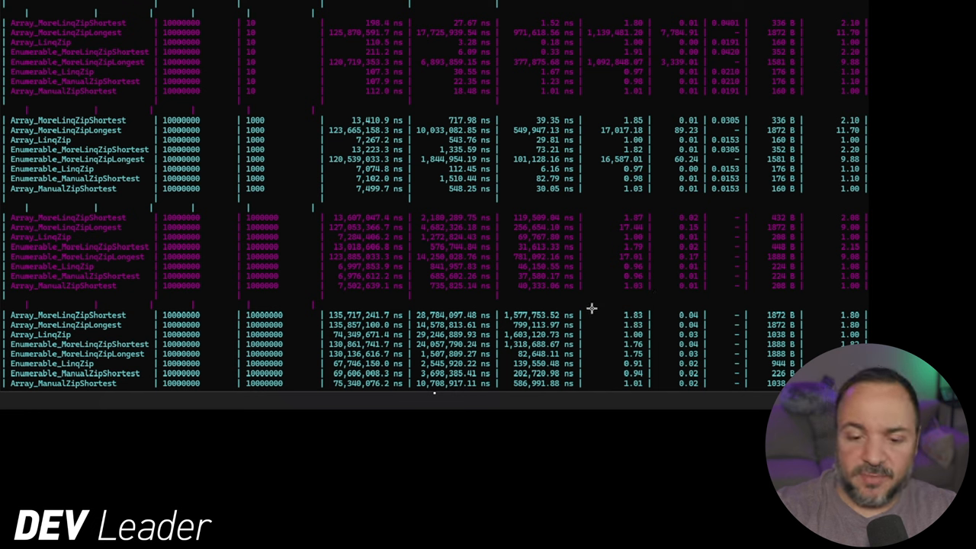
mouse_move(382, 335)
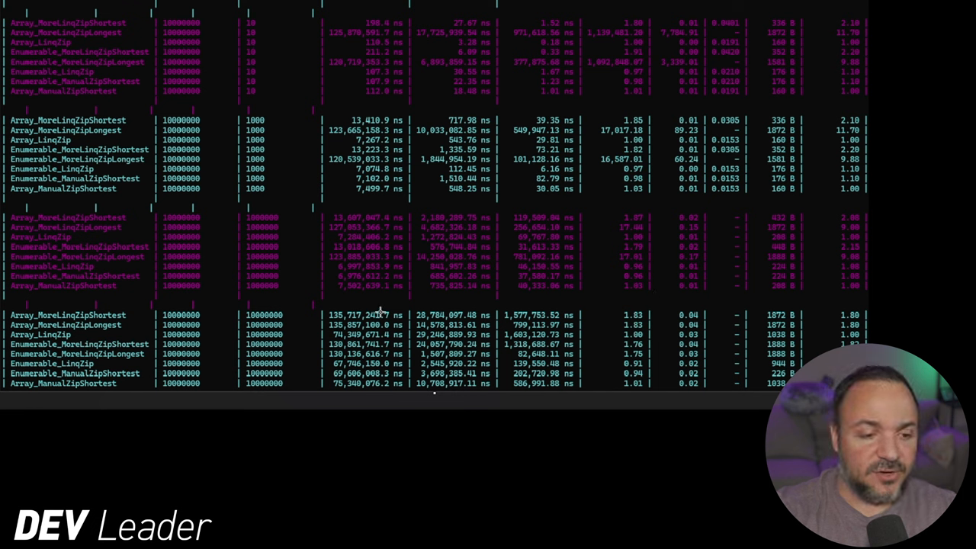
mouse_move(488, 225)
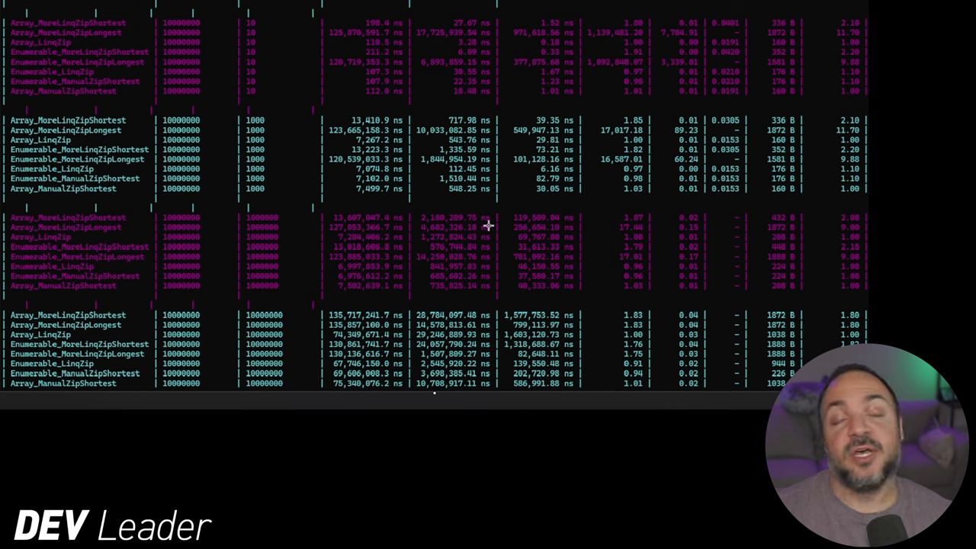
mouse_move(122, 312)
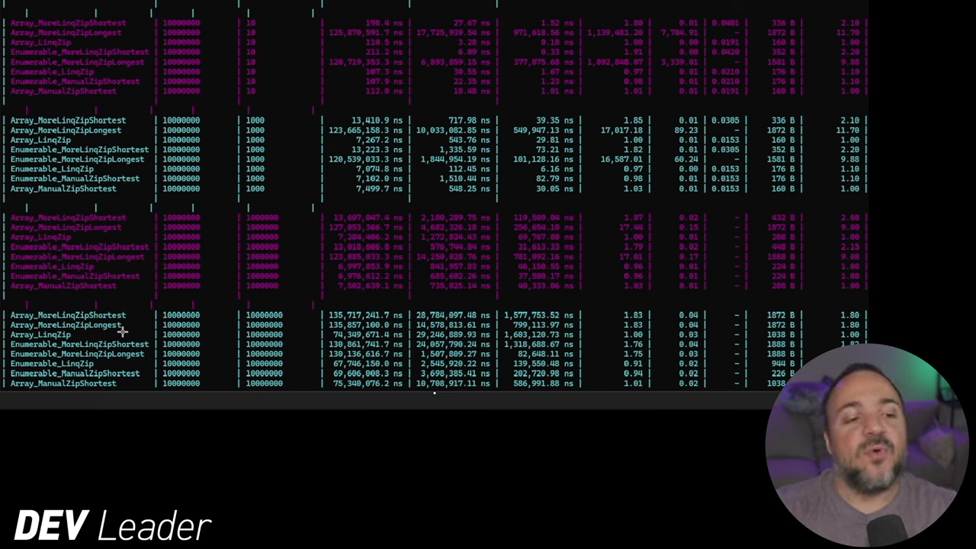
mouse_move(151, 338)
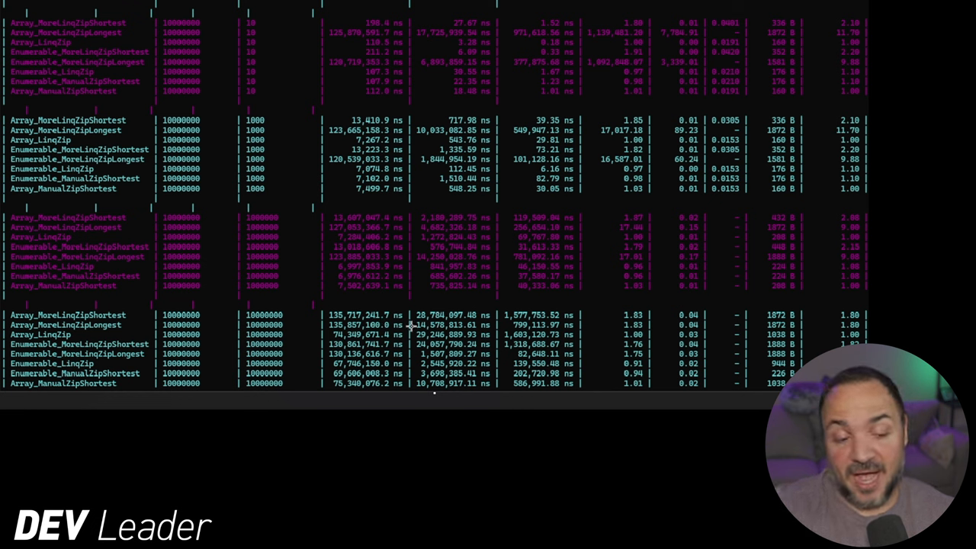
mouse_move(501, 288)
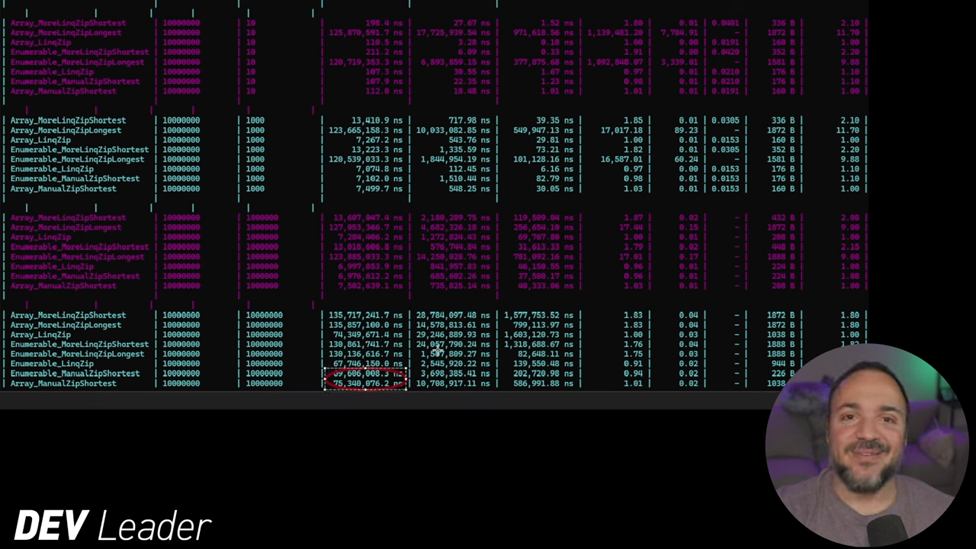
mouse_move(436, 280)
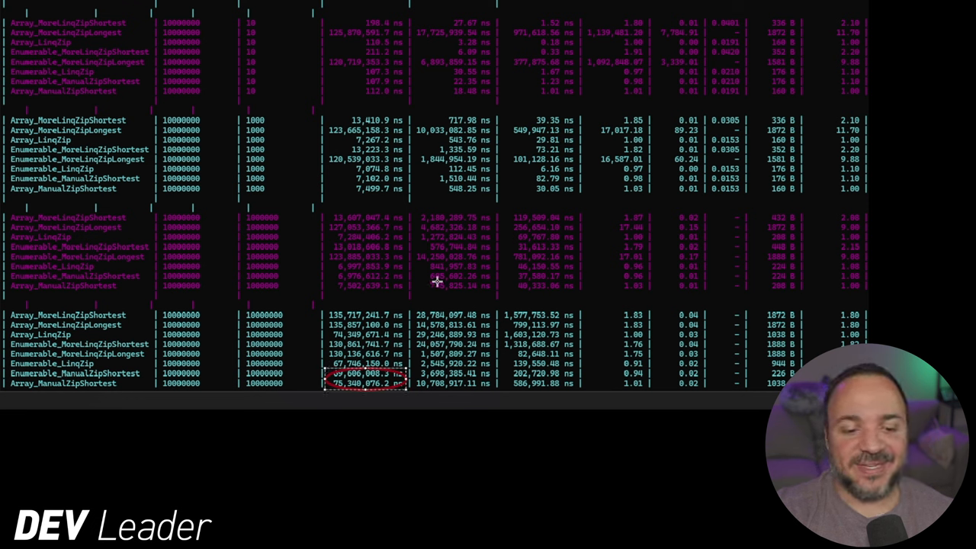